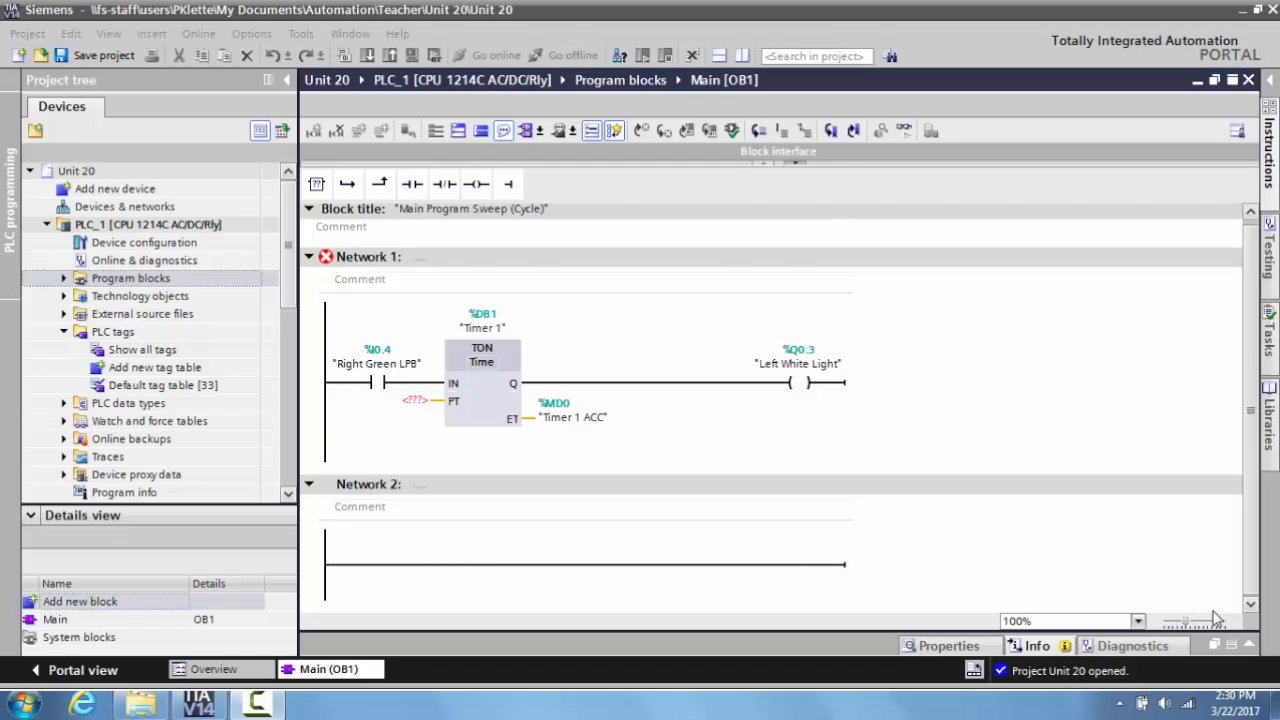
pyautogui.moveTo(1208, 592)
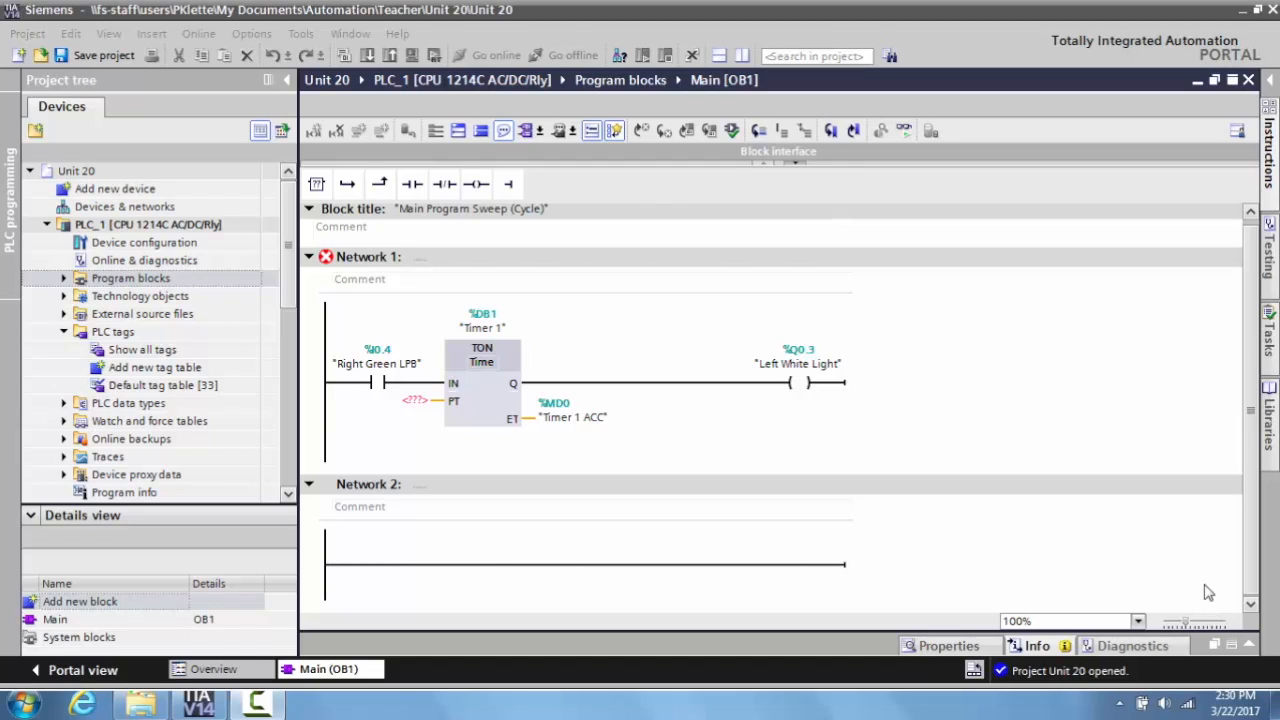
pyautogui.moveTo(472, 472)
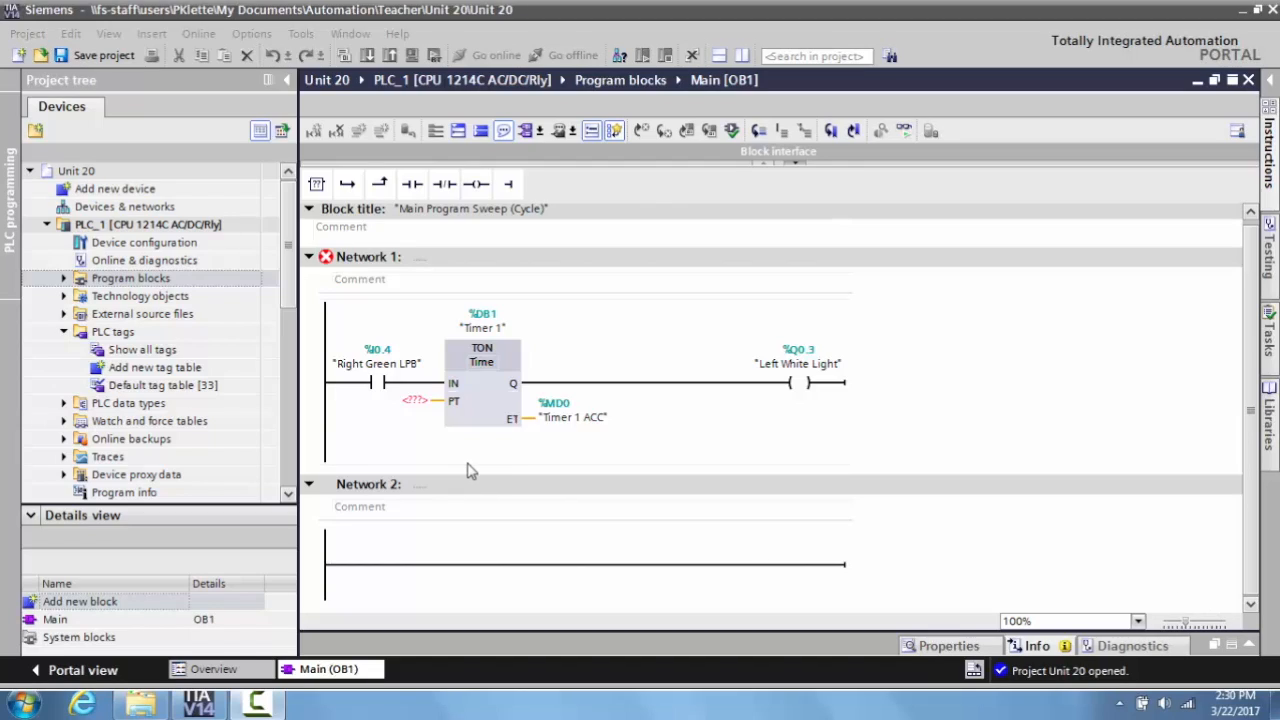
pyautogui.moveTo(648, 496)
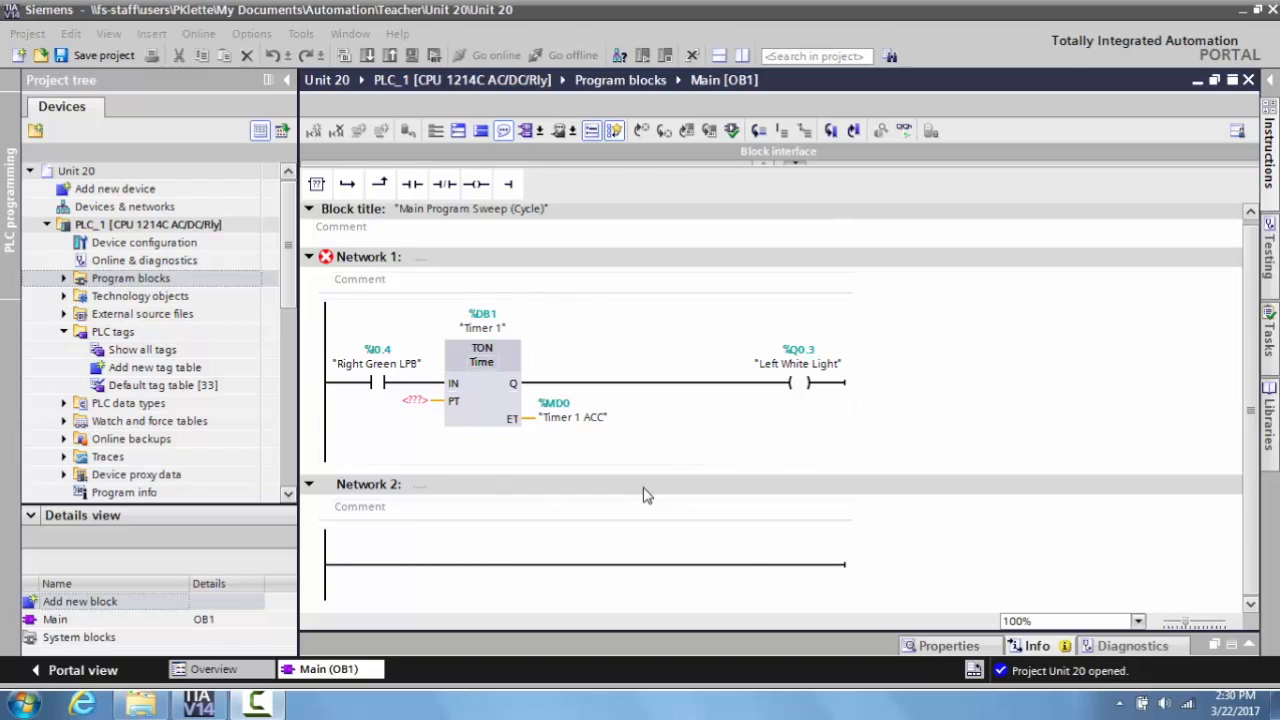
pyautogui.moveTo(836, 512)
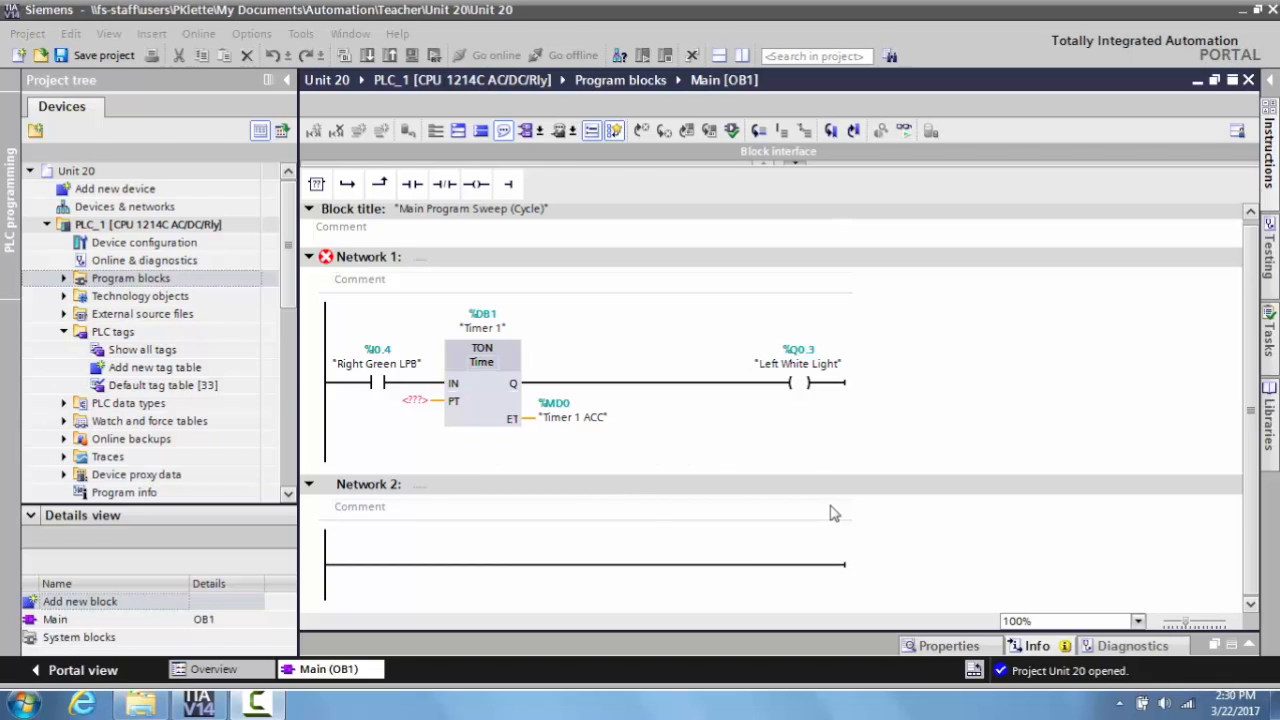
pyautogui.moveTo(648, 464)
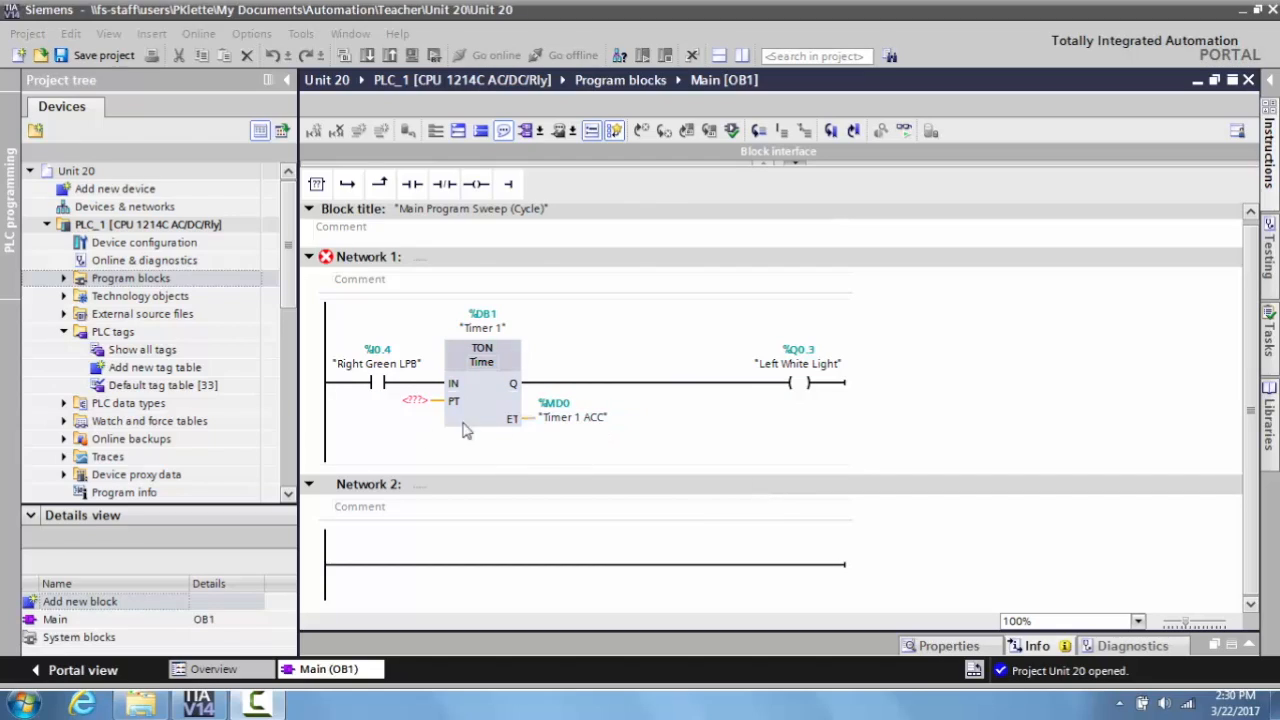
# Define the TON preset as a new Time tag 'Timer 1 PT' at %MD4
pyautogui.click(412, 400)
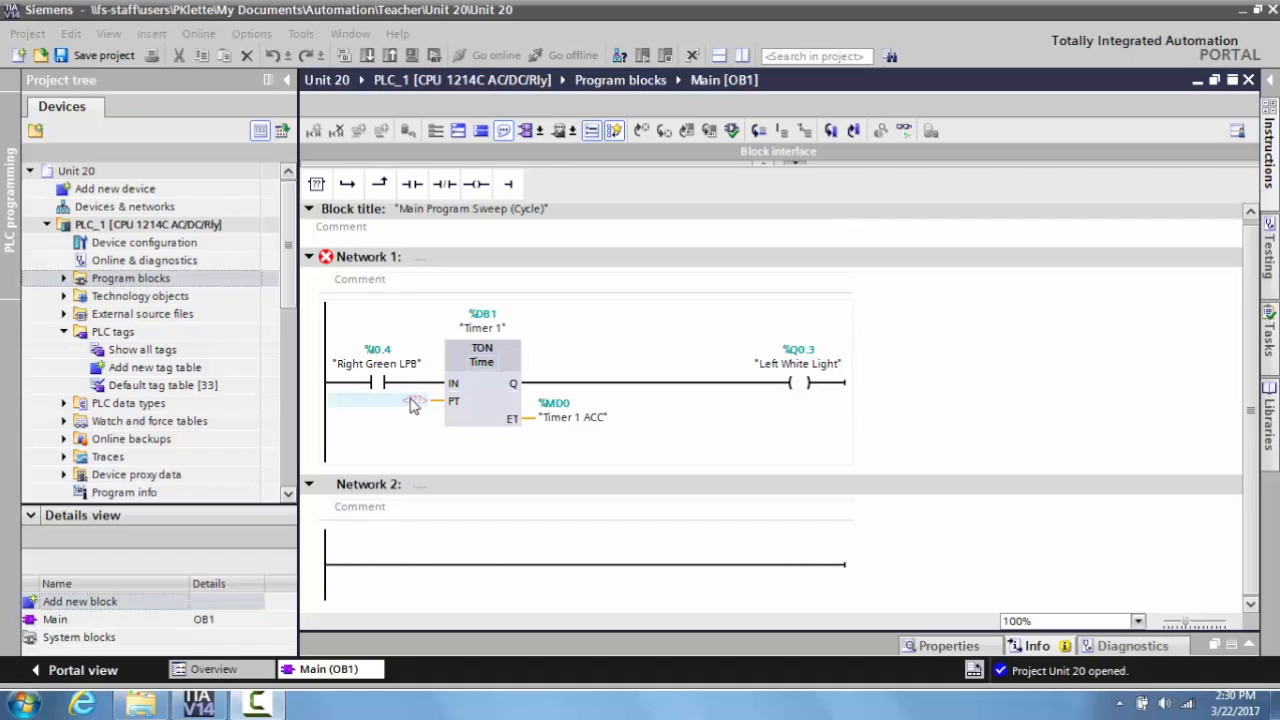
pyautogui.click(378, 400)
pyautogui.write('"Timer 1 PT"')
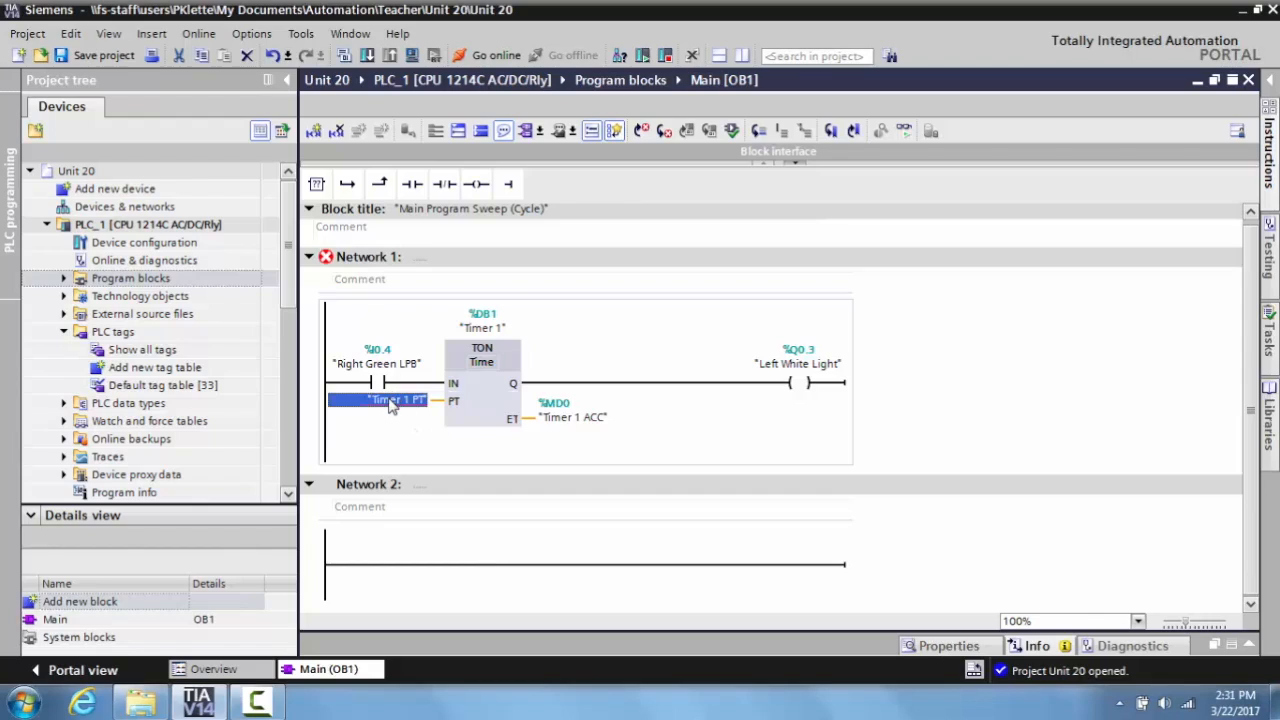
pyautogui.click(396, 400)
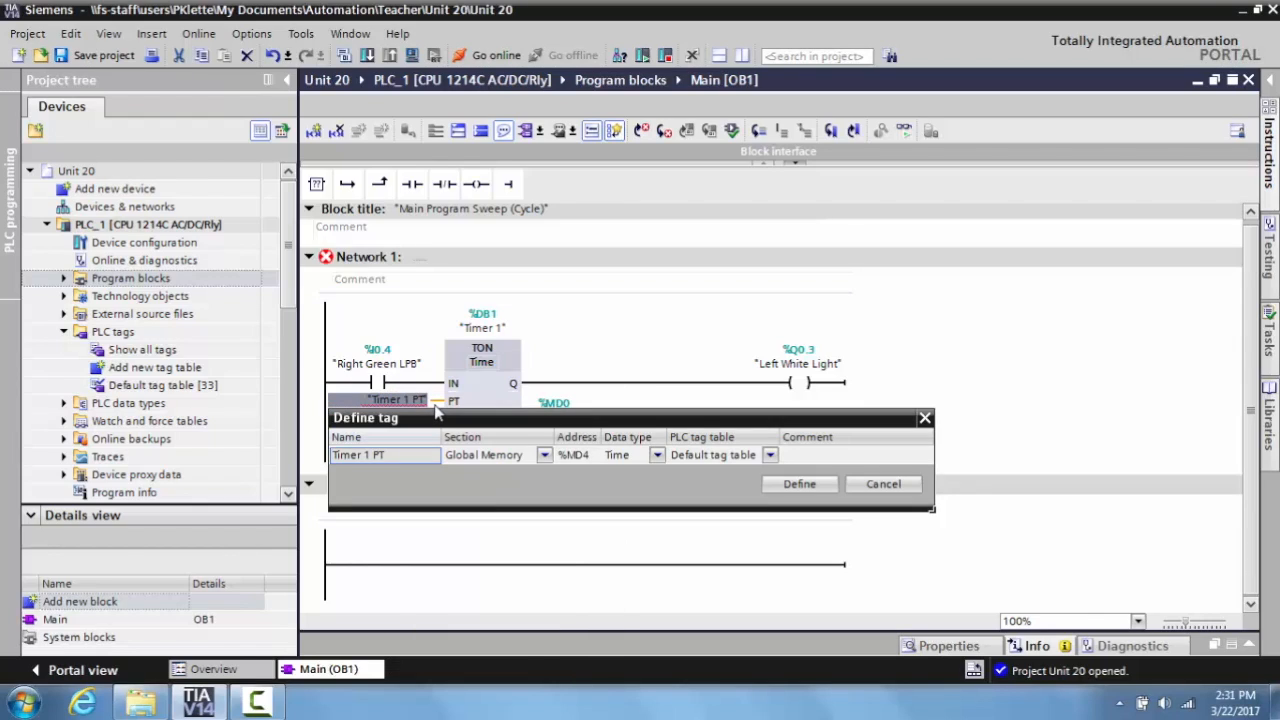
pyautogui.click(576, 454)
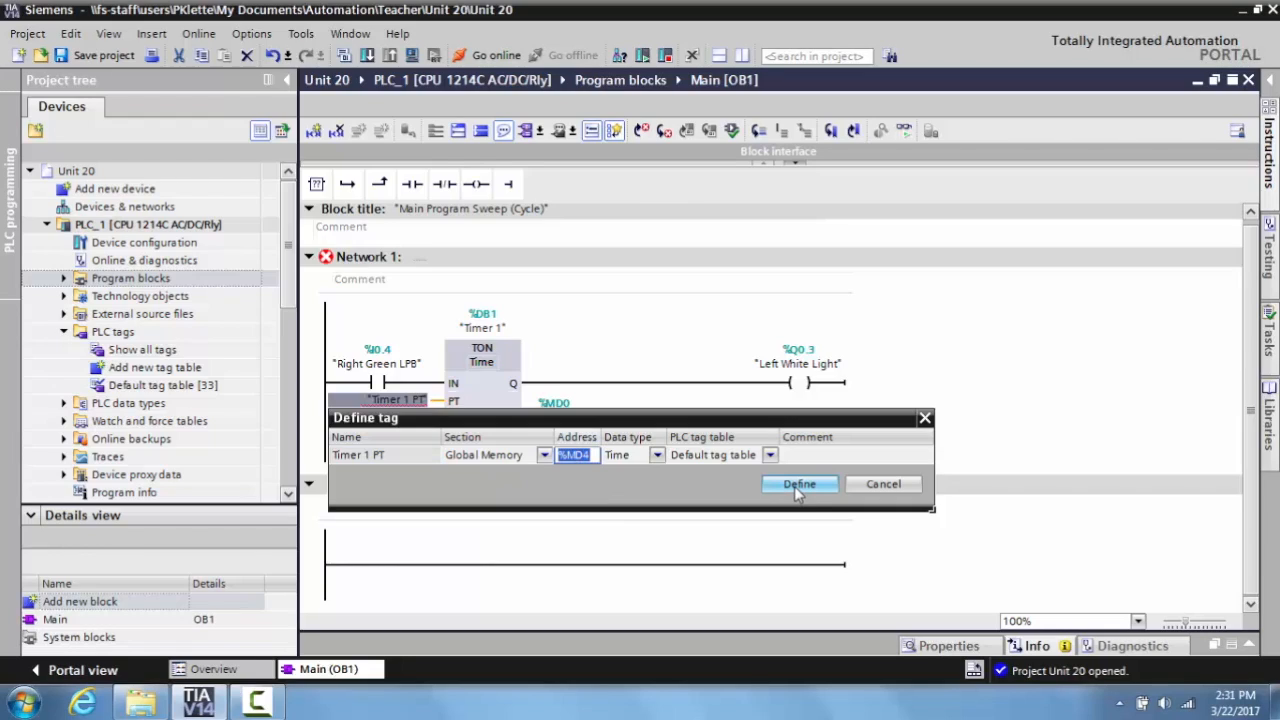
pyautogui.click(798, 482)
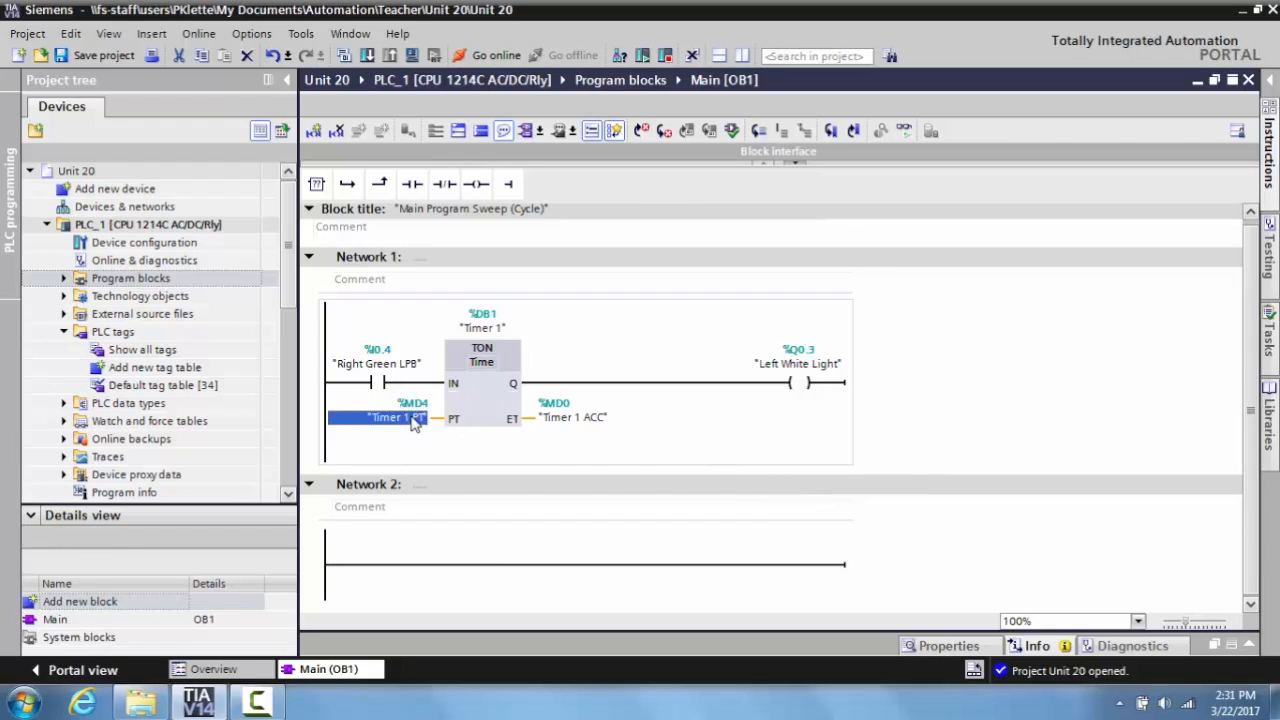
pyautogui.moveTo(396, 418)
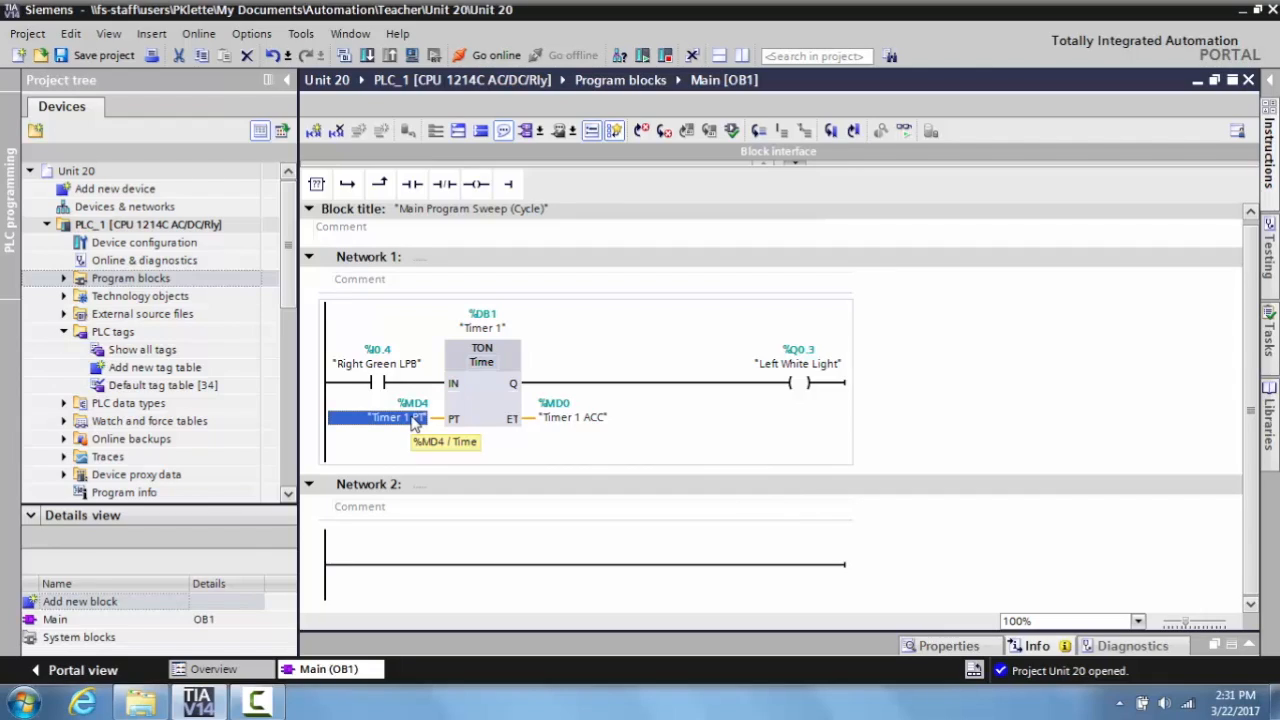
pyautogui.moveTo(548, 464)
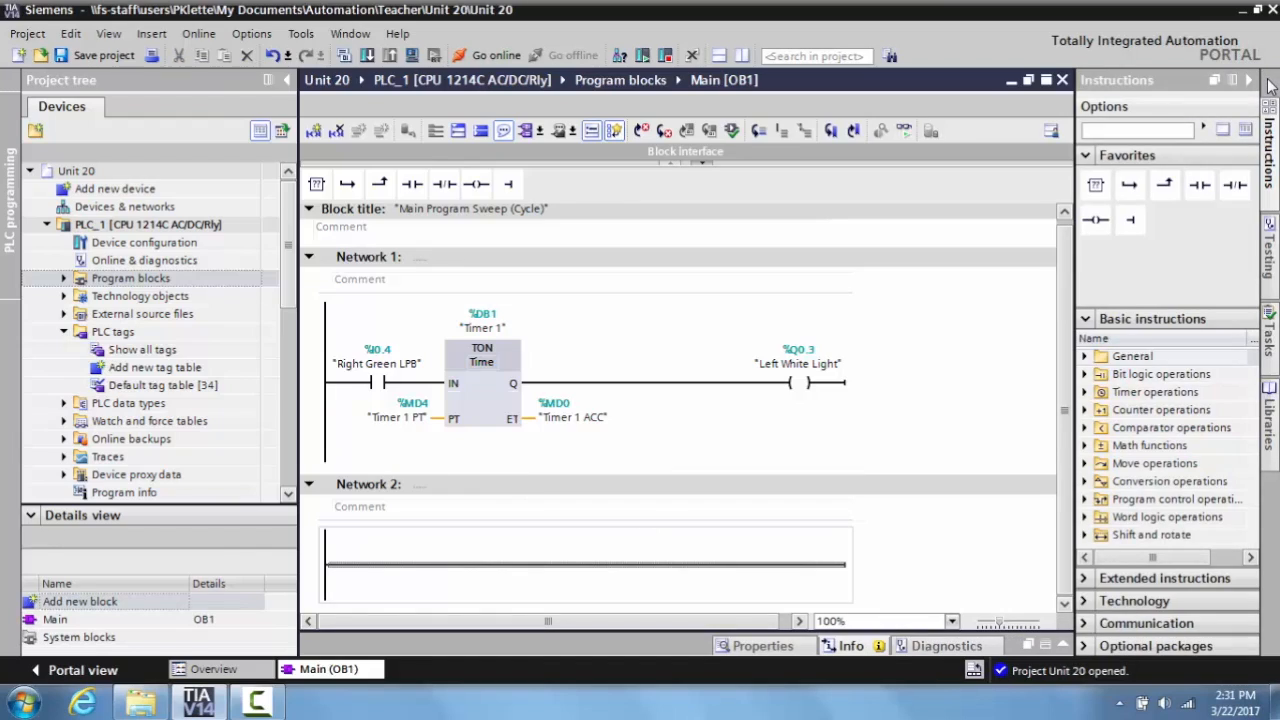
pyautogui.moveTo(1096, 472)
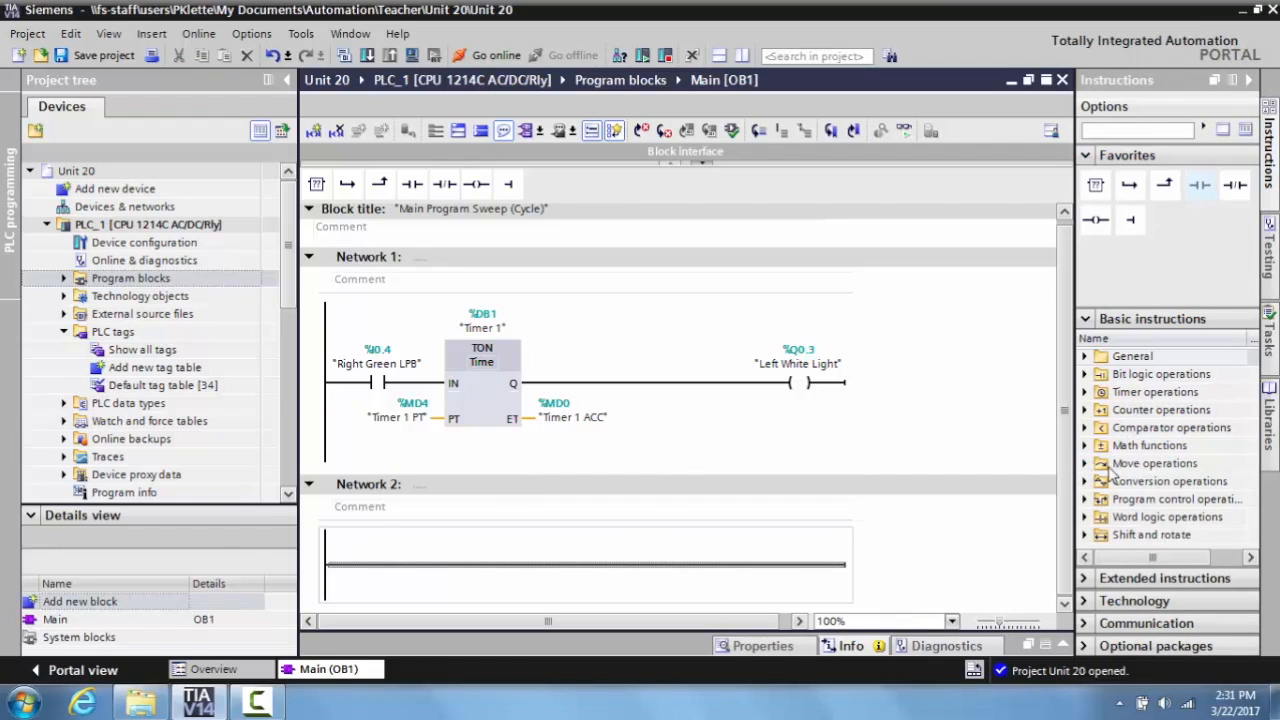
# Place a MOVE from Move operations in Network 2 behind a Left Yellow PB contact
pyautogui.click(1086, 464)
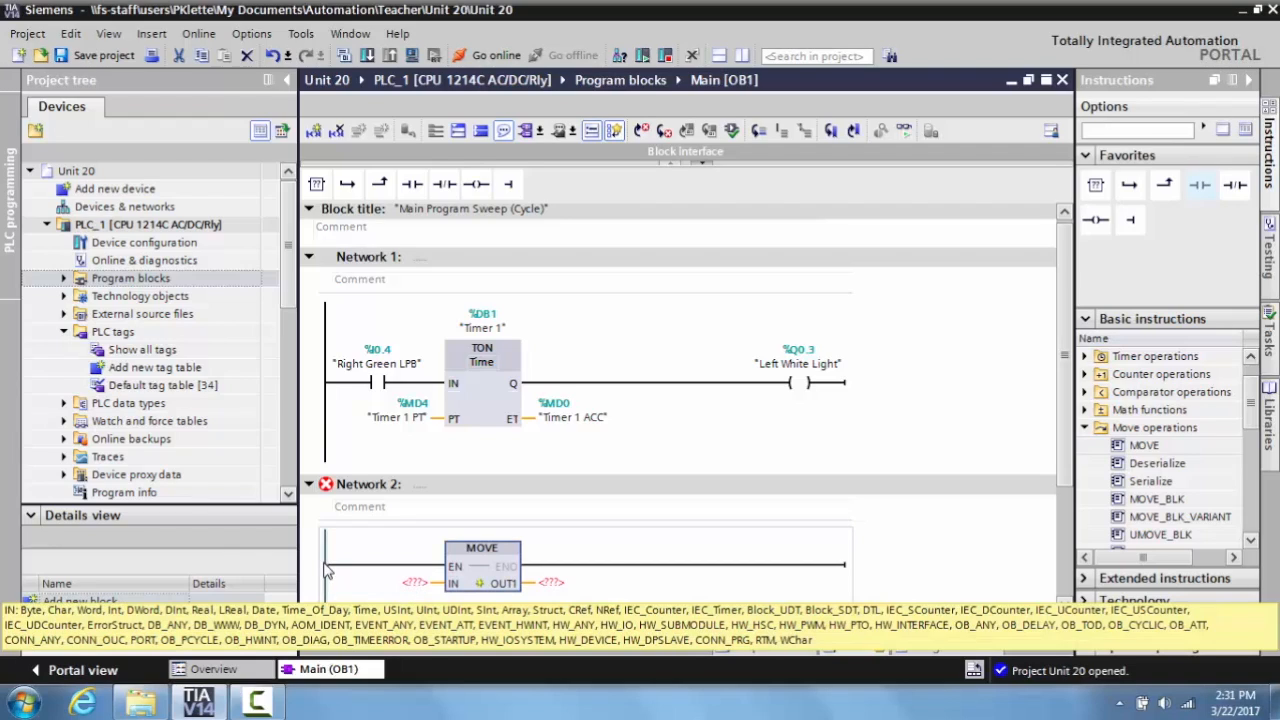
pyautogui.click(412, 184)
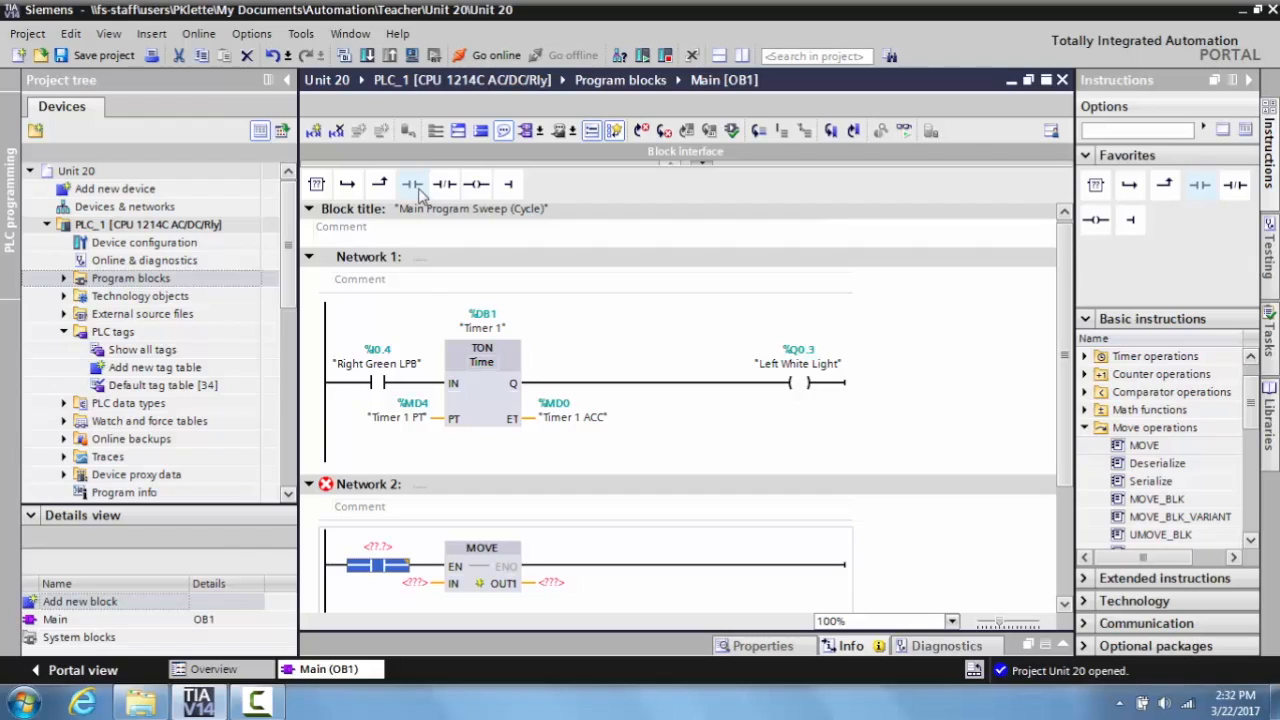
pyautogui.write('lef')
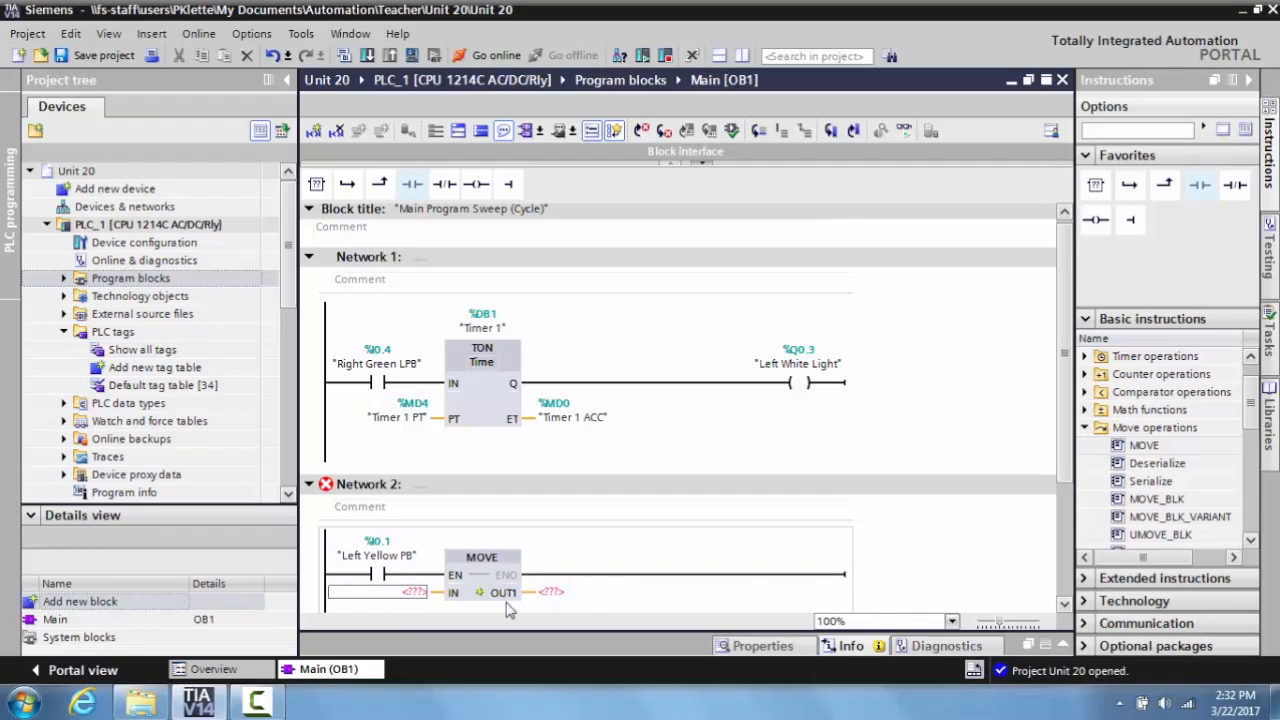
# Set the Network 2 MOVE to load 4000 (T#4S) into Timer 1 PT
pyautogui.click(376, 592)
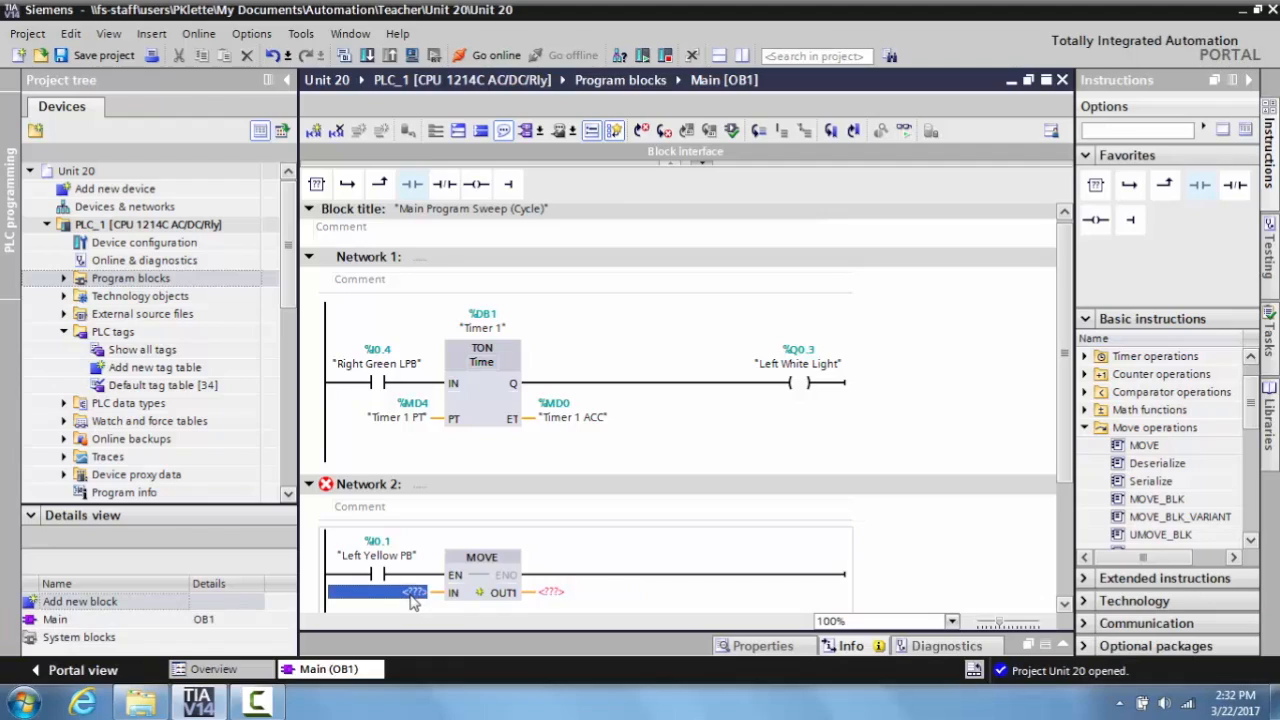
pyautogui.write('4000')
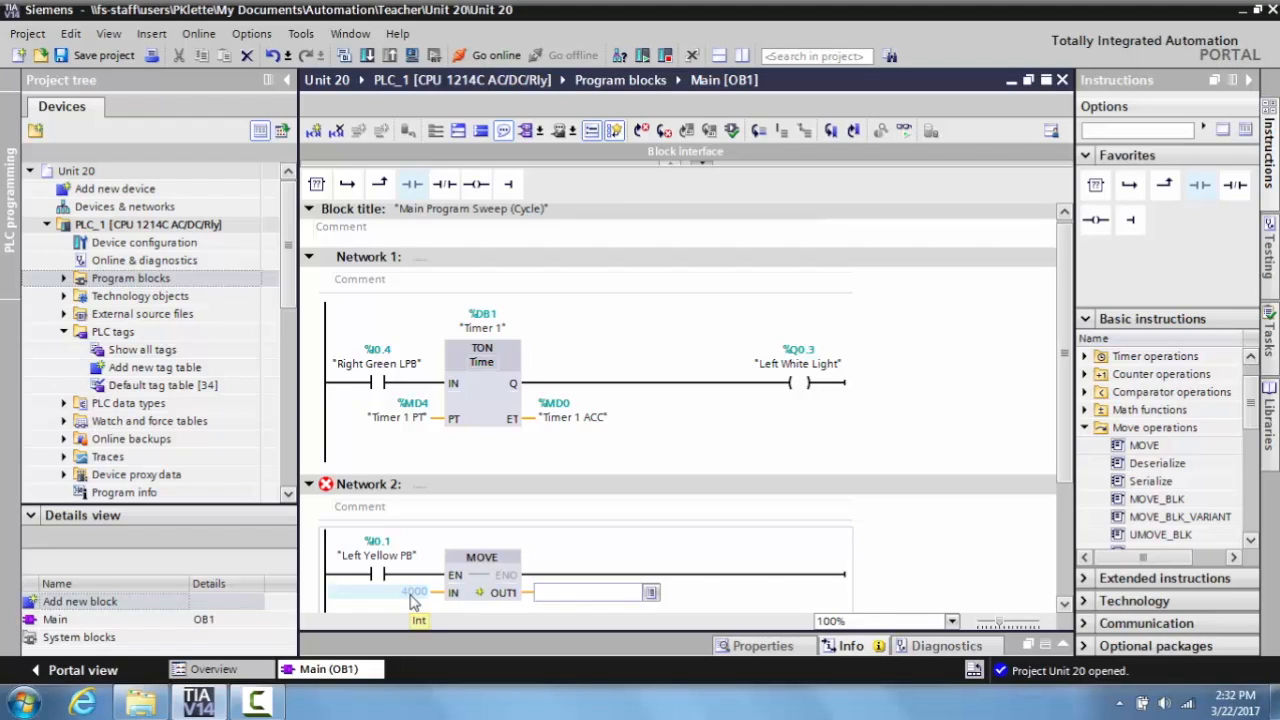
pyautogui.write('timer')
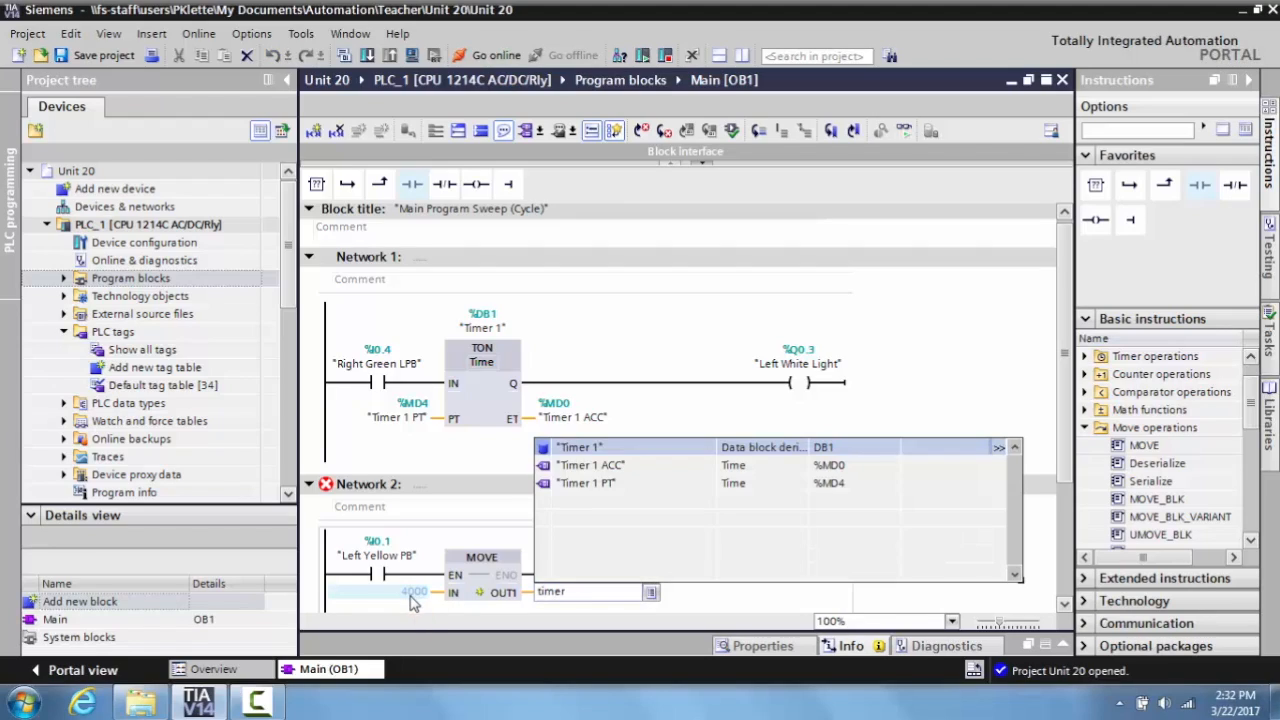
pyautogui.click(586, 482)
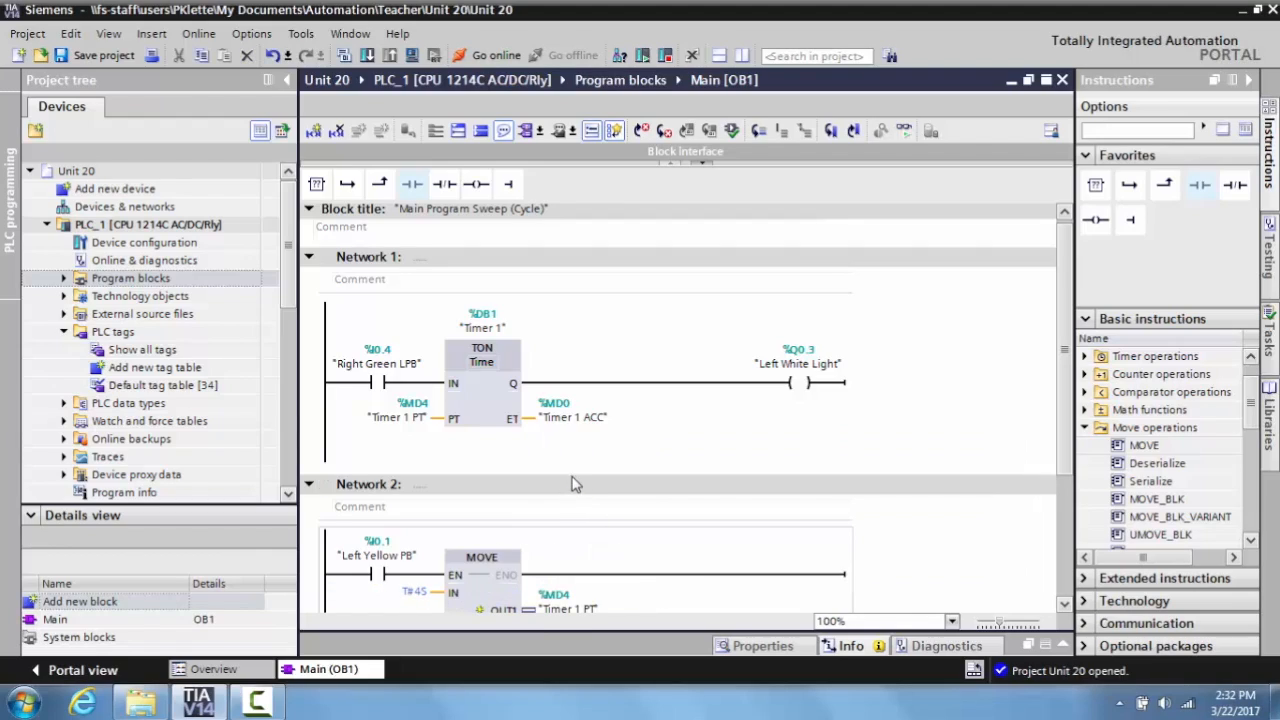
pyautogui.scroll(-3)
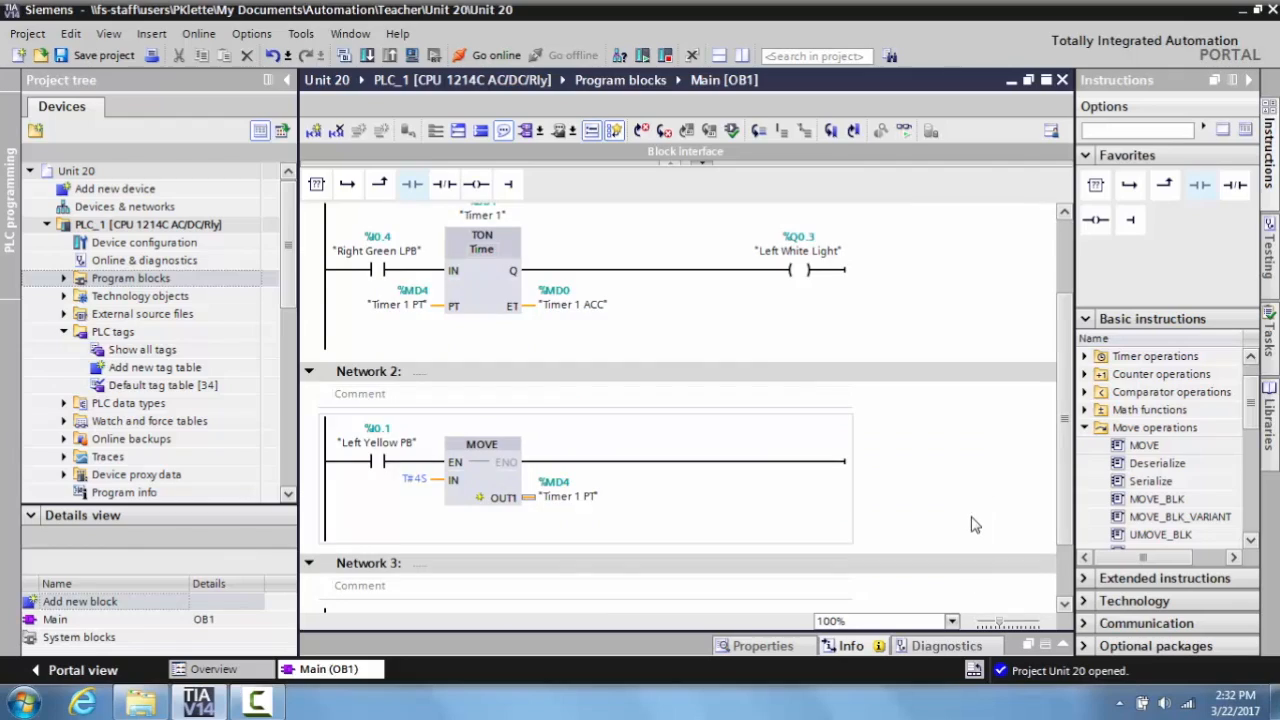
pyautogui.moveTo(344, 458)
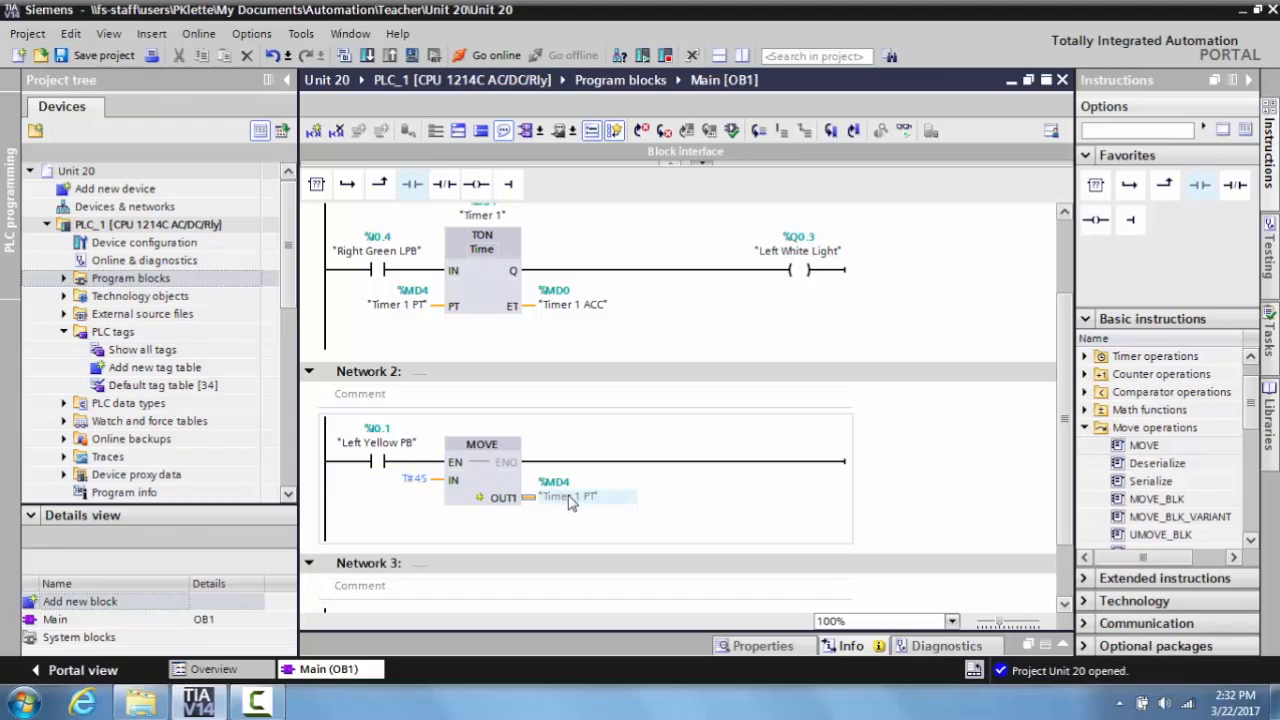
pyautogui.moveTo(572, 508)
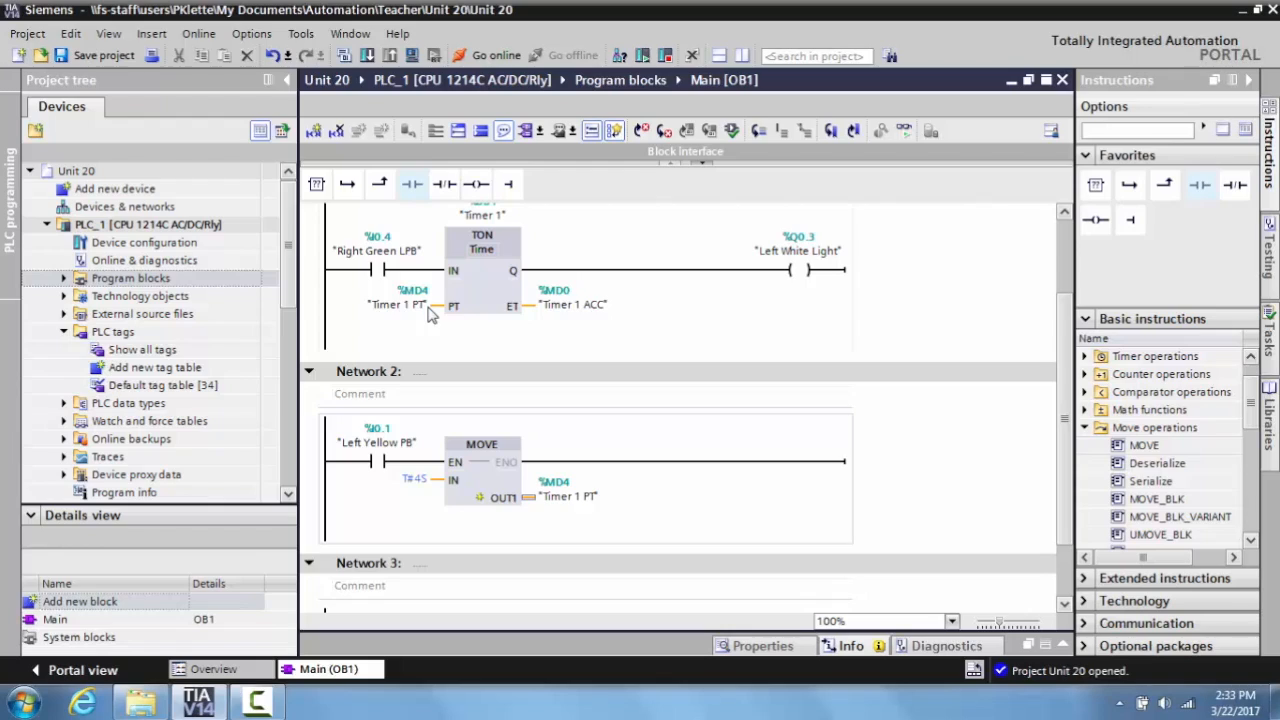
pyautogui.moveTo(930, 436)
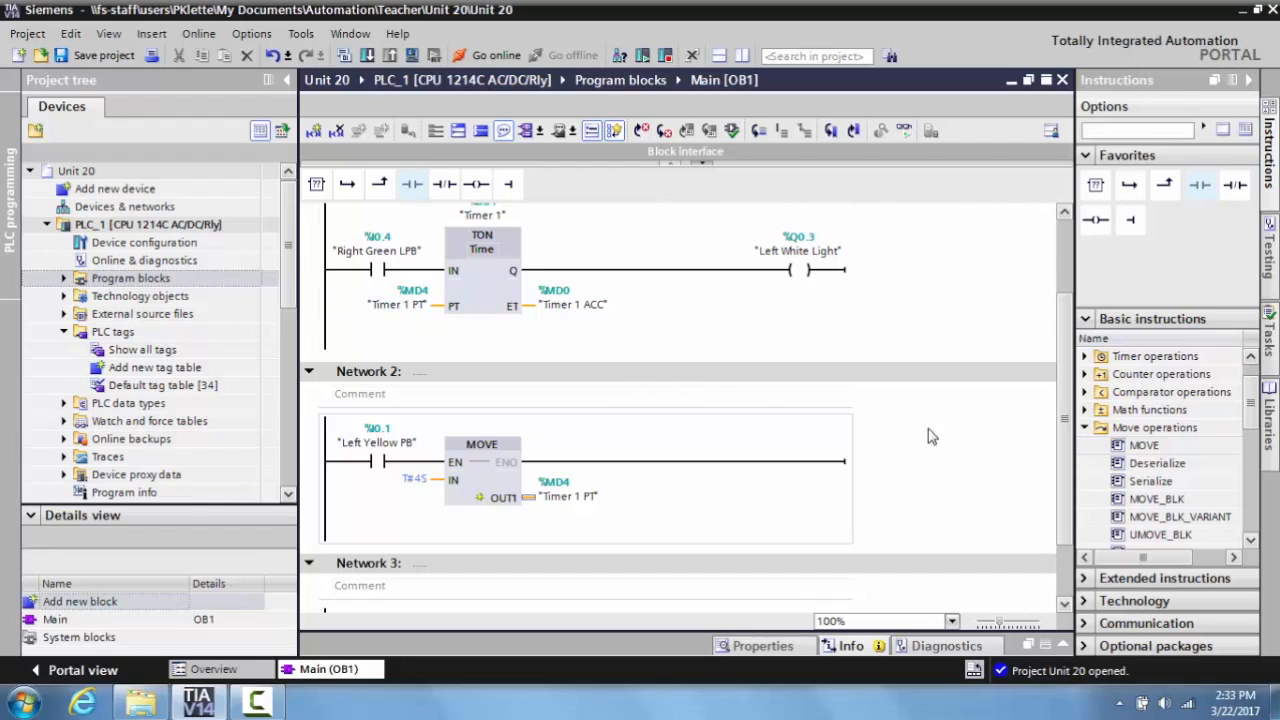
pyautogui.scroll(-3)
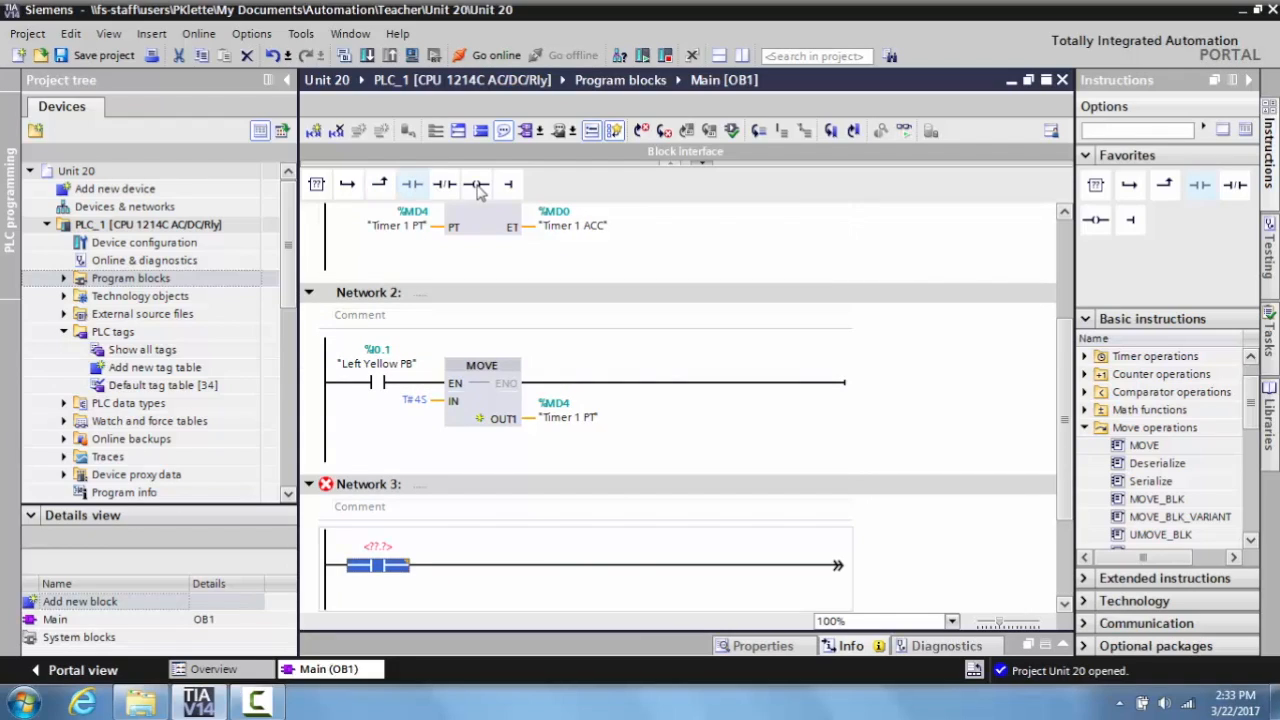
# Add a MOVE to Network 3 driven by a Right Yellow LPB contact
pyautogui.click(476, 184)
pyautogui.write('L')
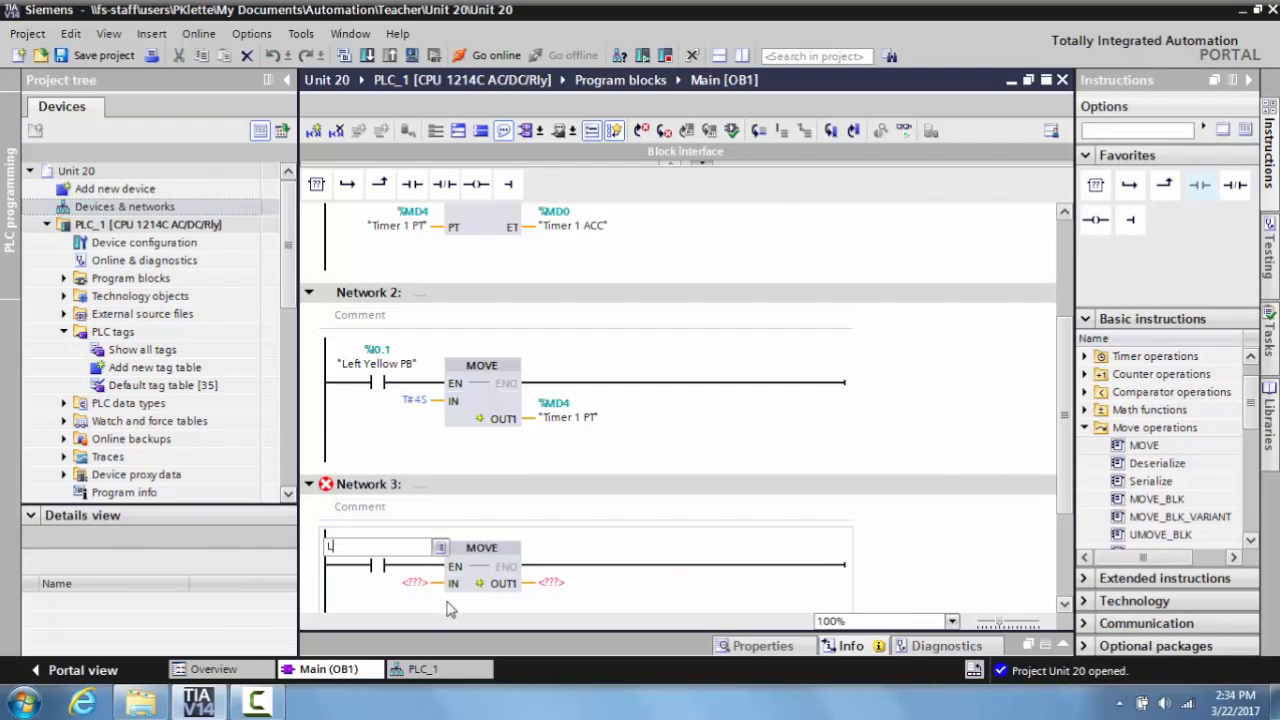
pyautogui.write('R')
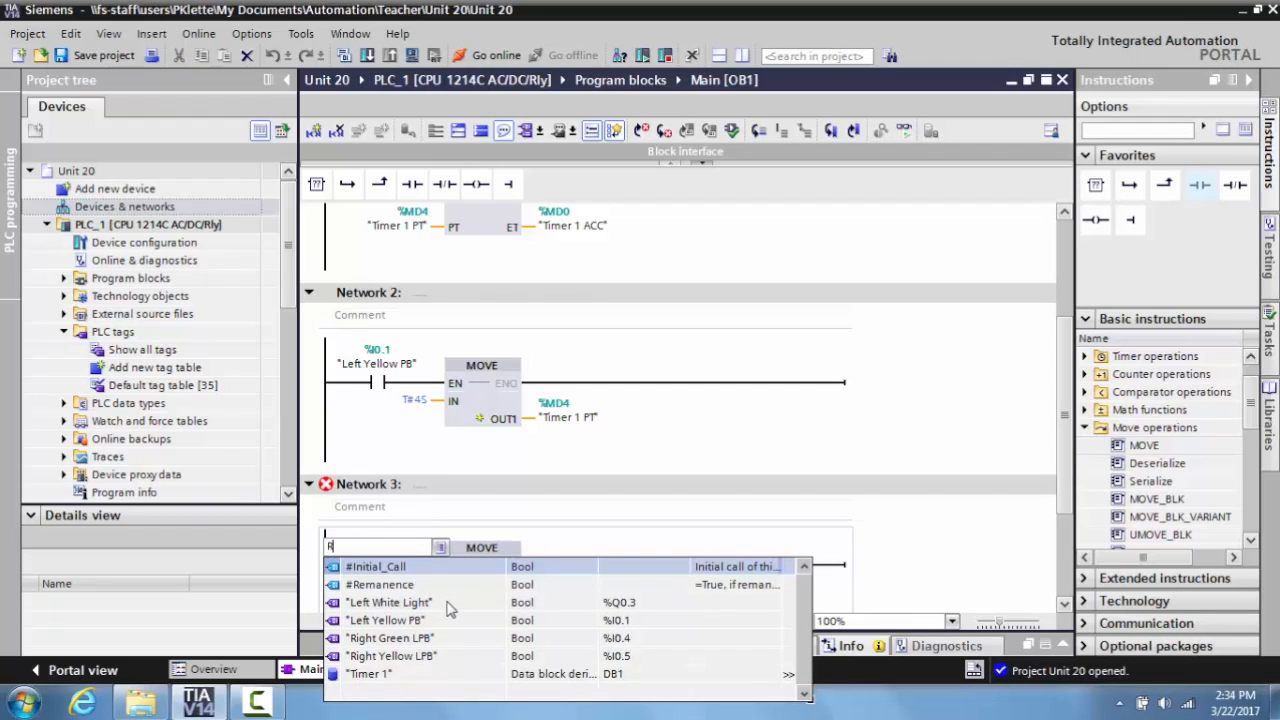
pyautogui.write('ight')
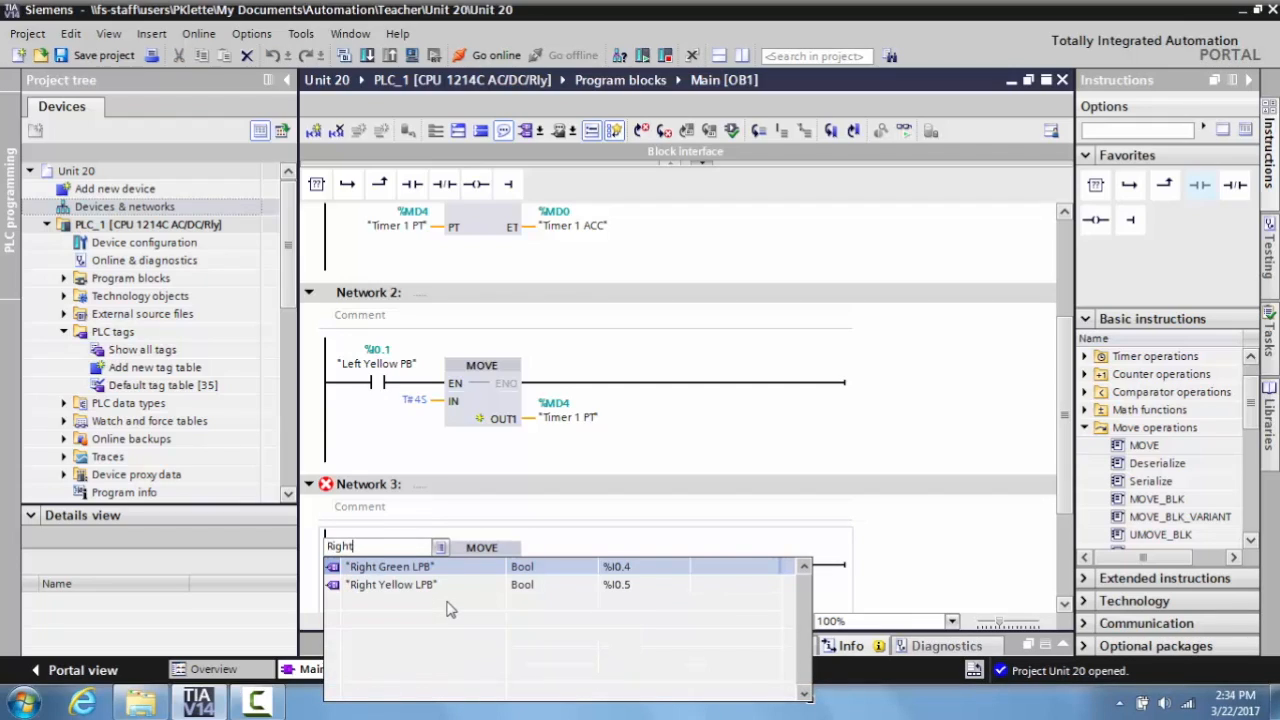
pyautogui.click(392, 584)
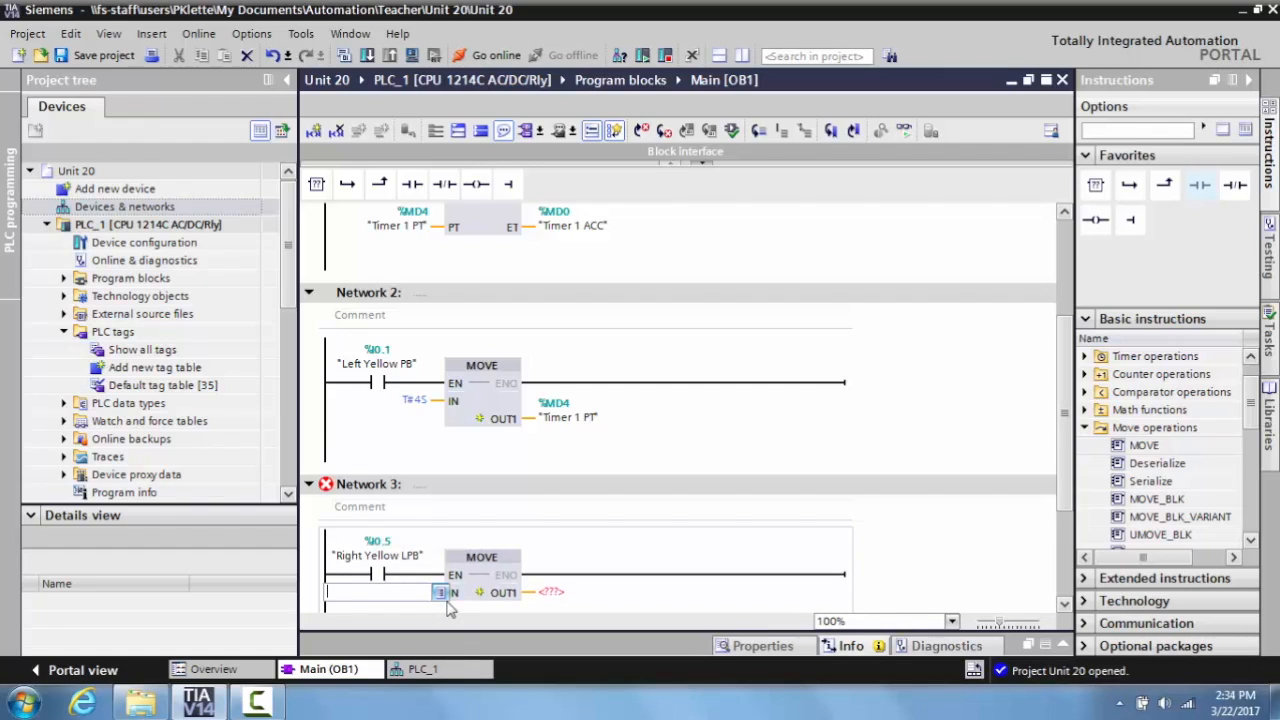
# Set the Network 3 MOVE to load 6000 (T#6S) into Timer 1 PT
pyautogui.click(380, 592)
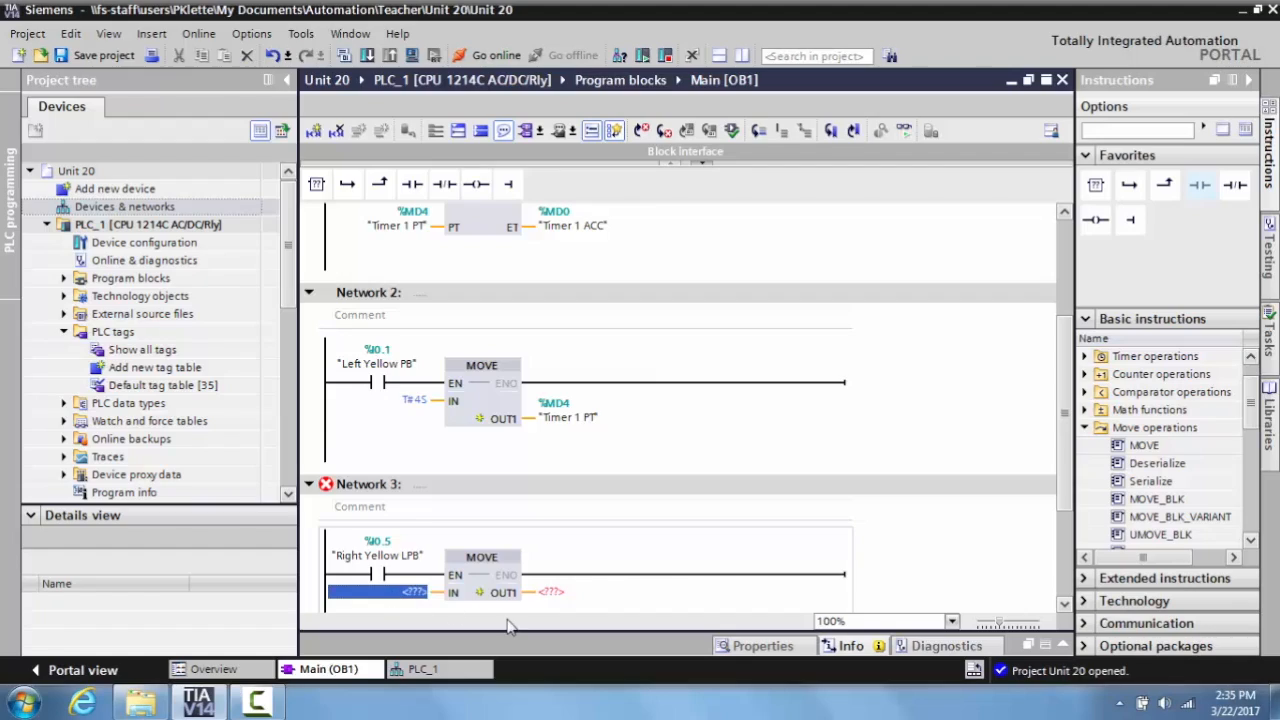
pyautogui.write('6000')
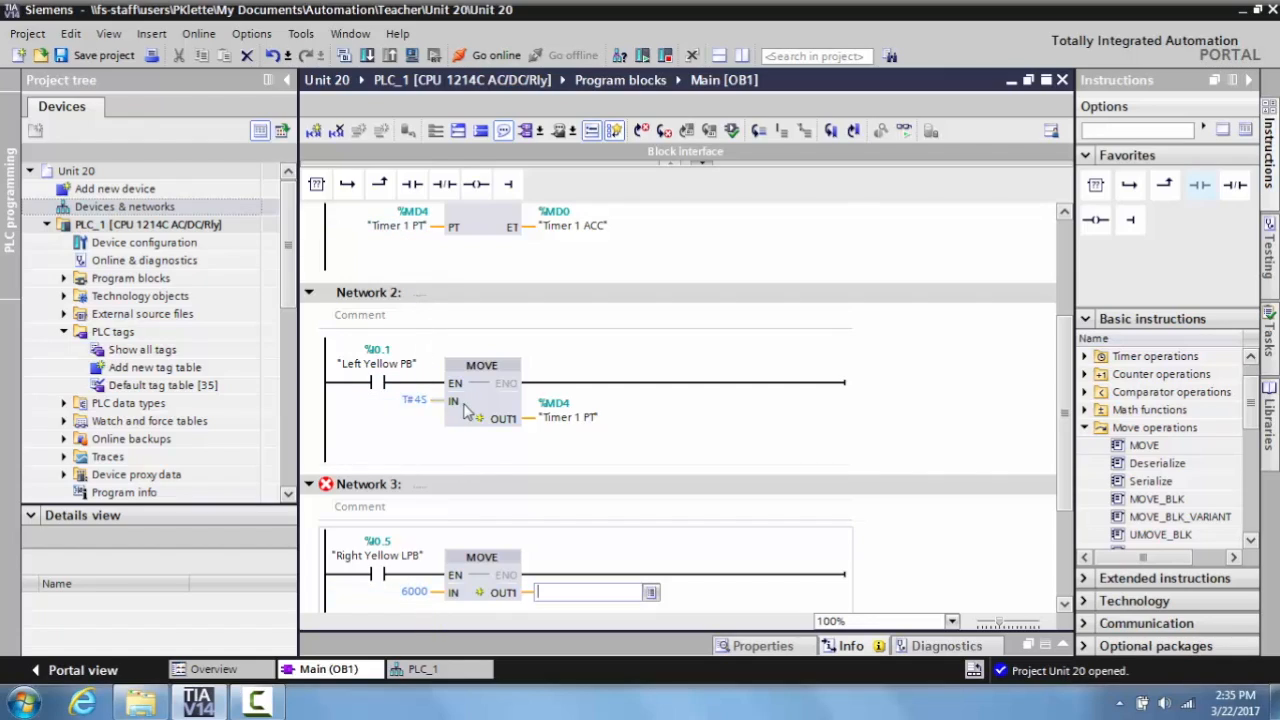
pyautogui.moveTo(428, 224)
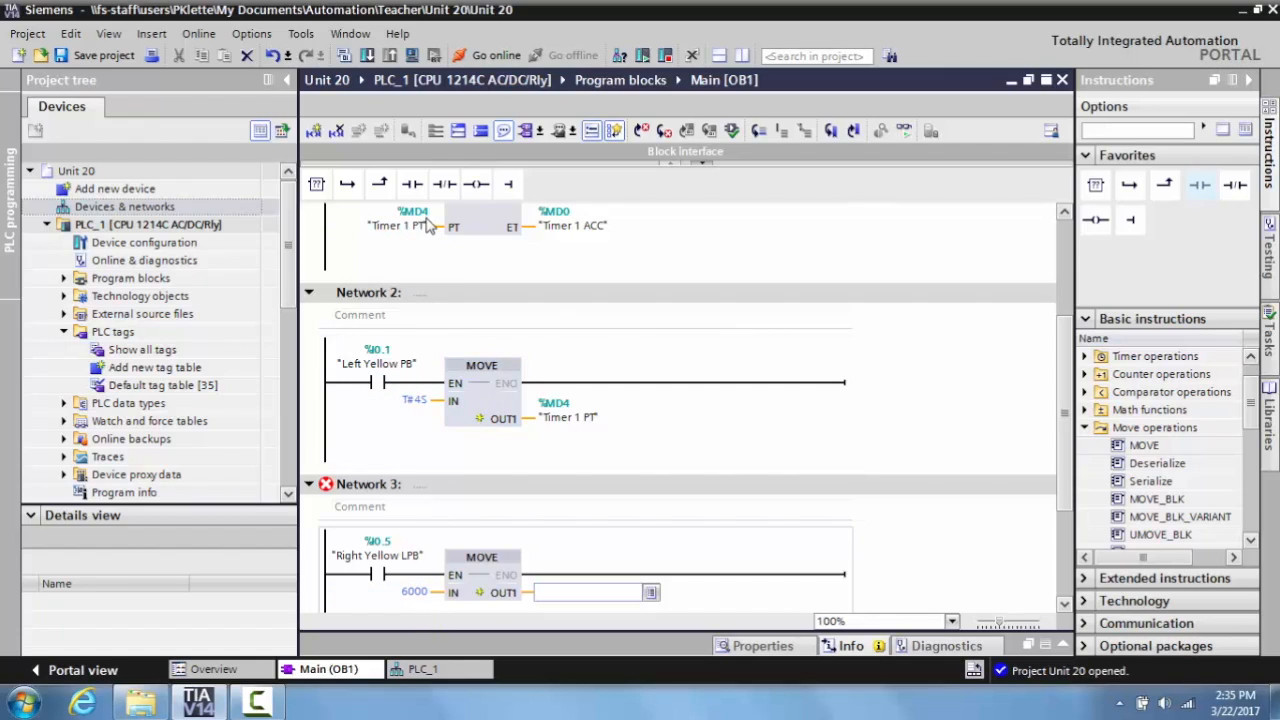
pyautogui.moveTo(458, 592)
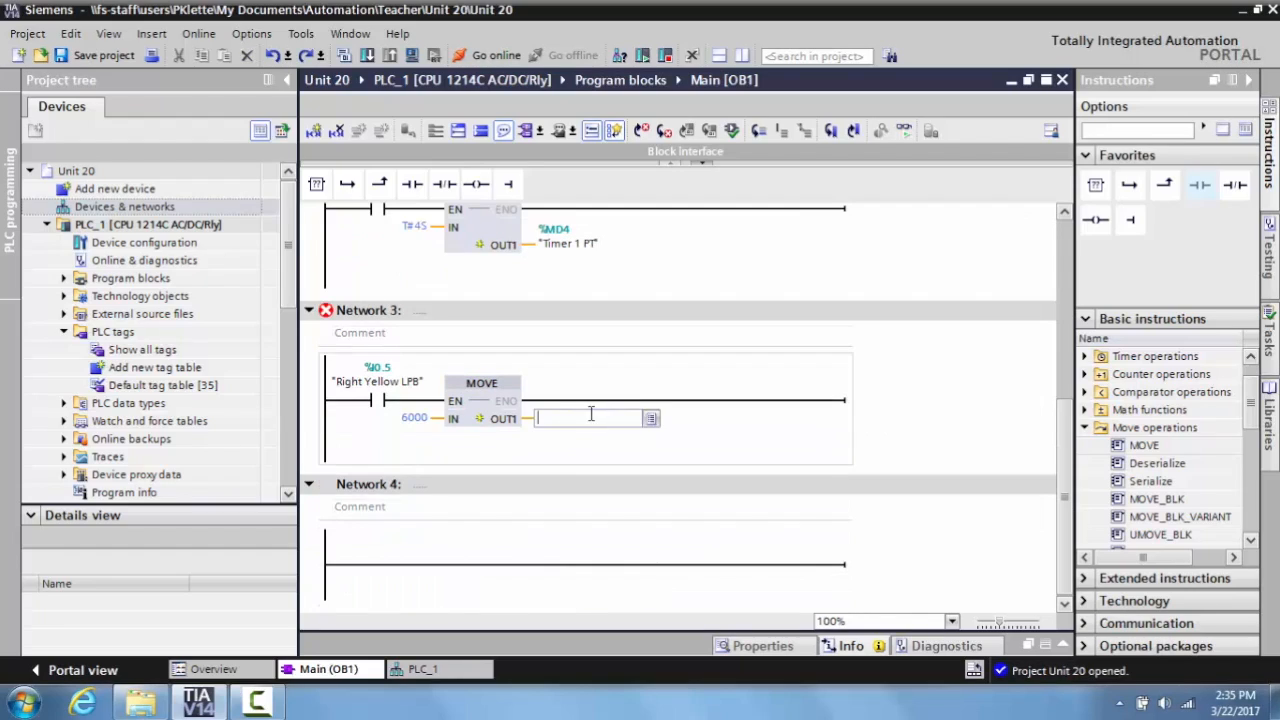
pyautogui.write('Timer 1 PT"')
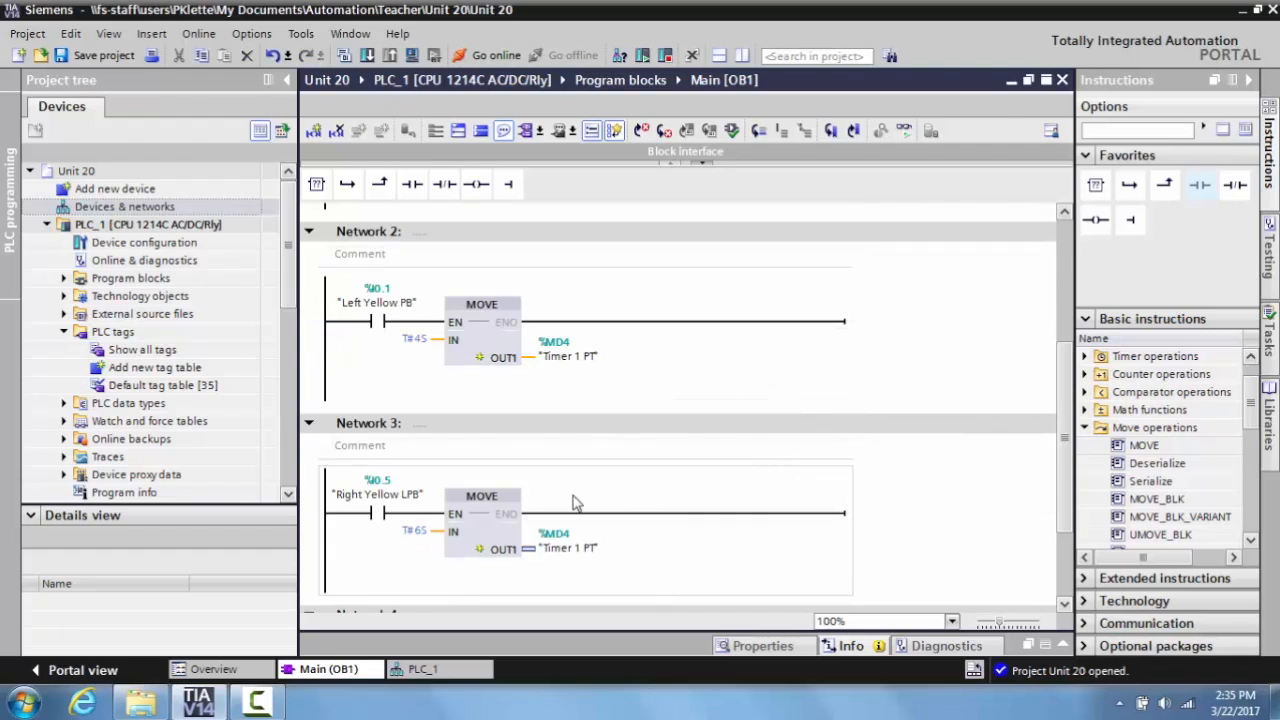
pyautogui.moveTo(428, 542)
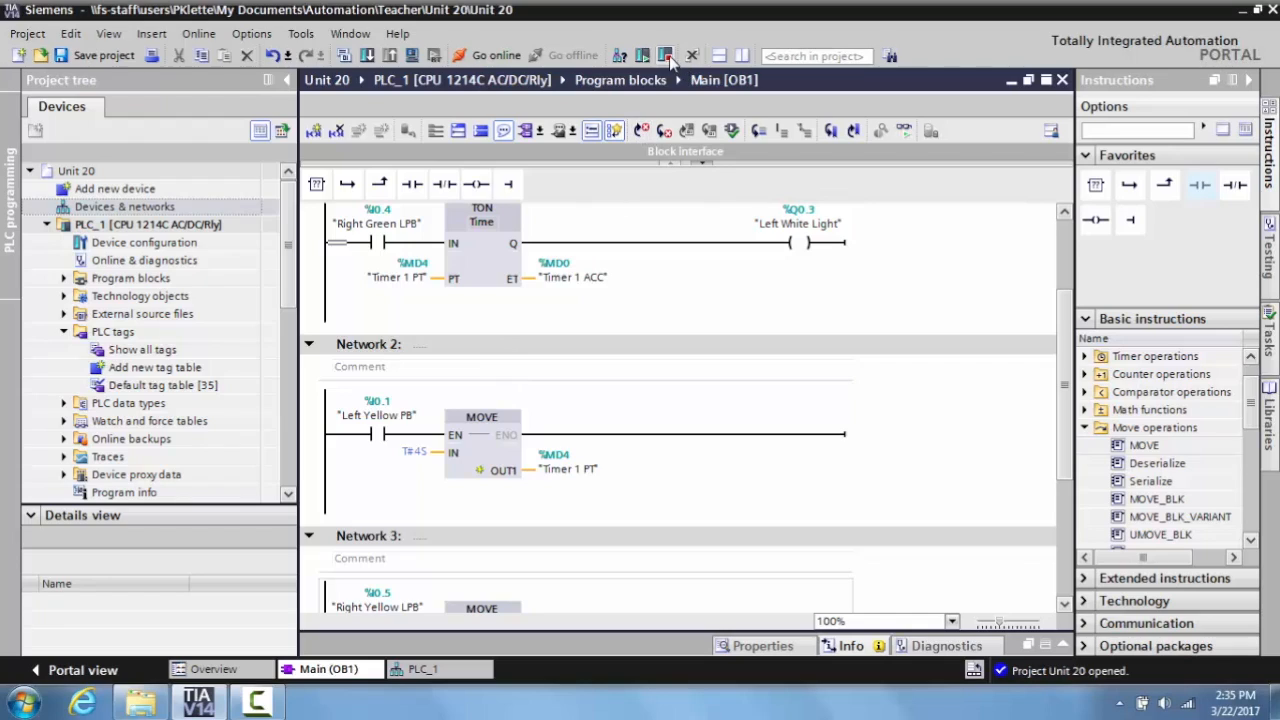
pyautogui.moveTo(664, 56)
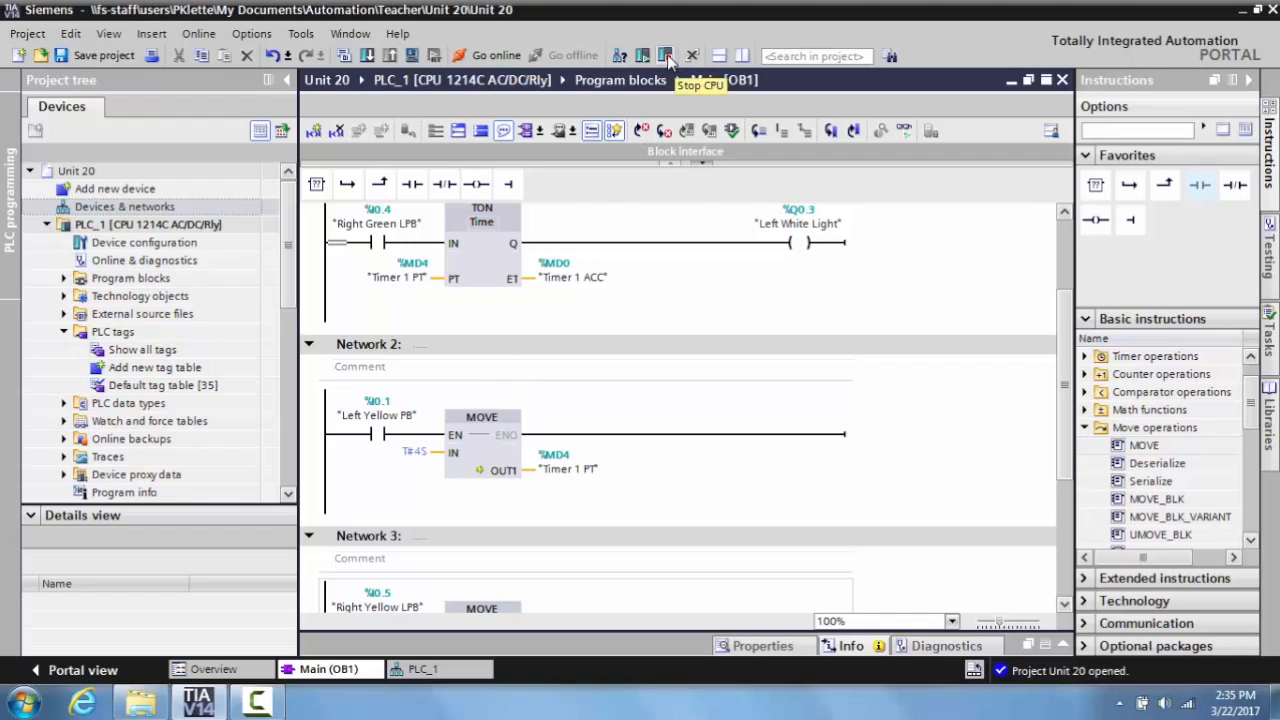
# Download the program to the PLC and switch on live monitoring
pyautogui.click(496, 56)
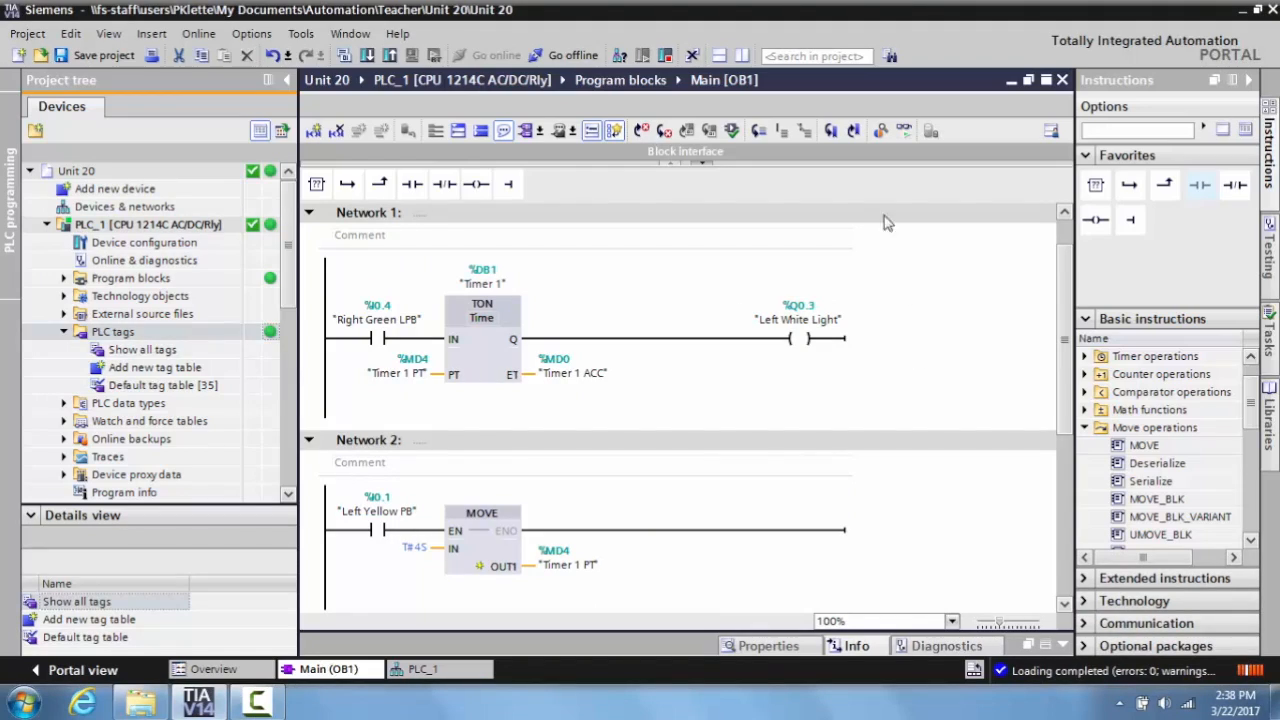
pyautogui.moveTo(904, 130)
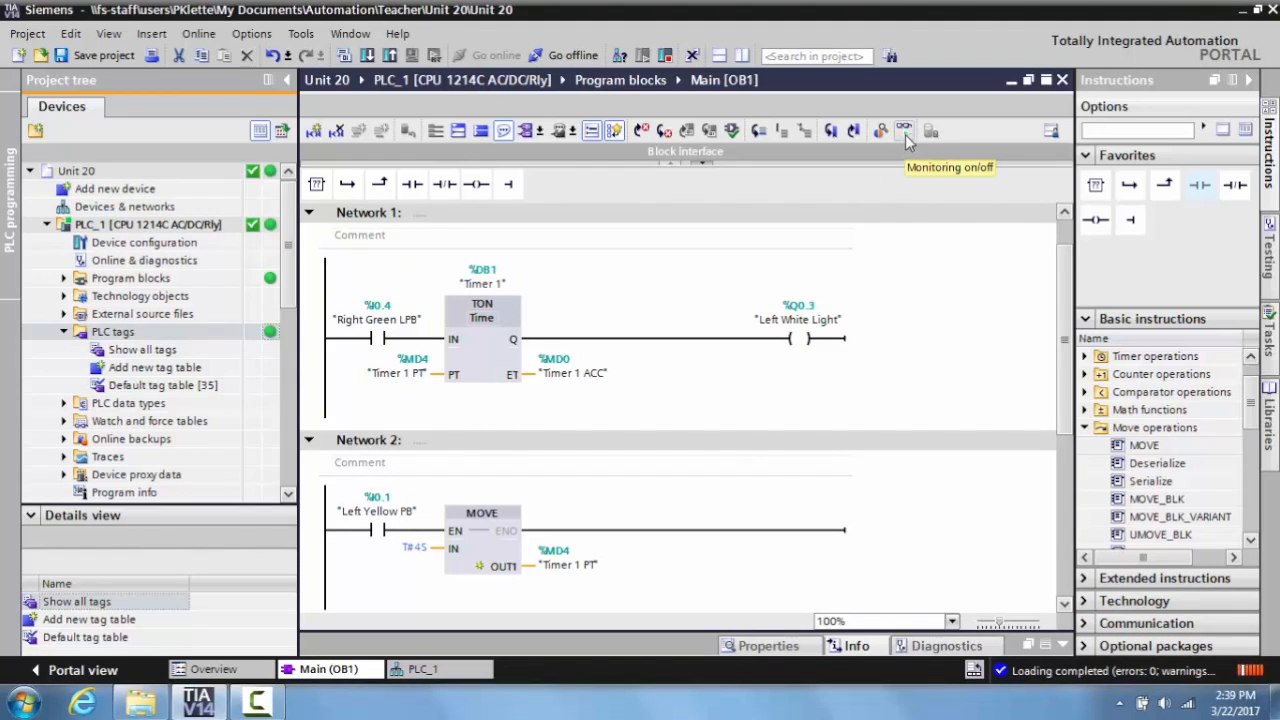
pyautogui.click(904, 132)
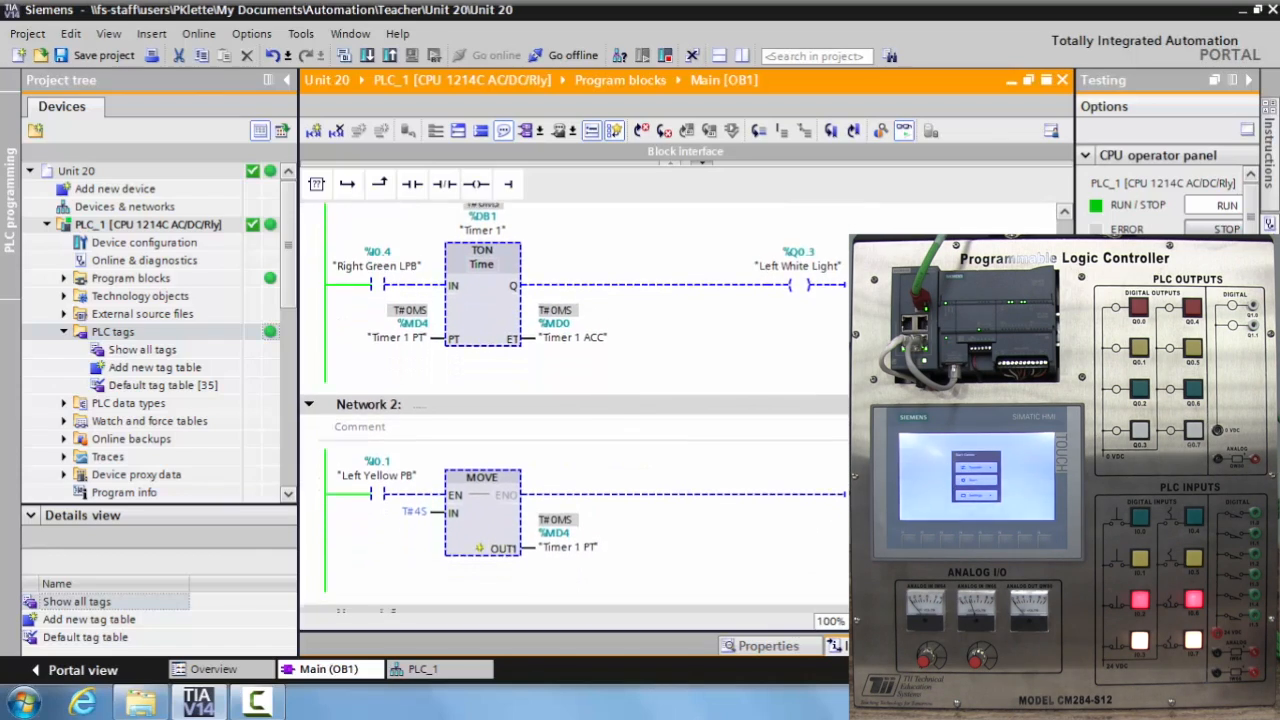
# Scroll through Networks 1–3 watching Timer 1 PT change from T#4S to T#6S live
pyautogui.scroll(-3)
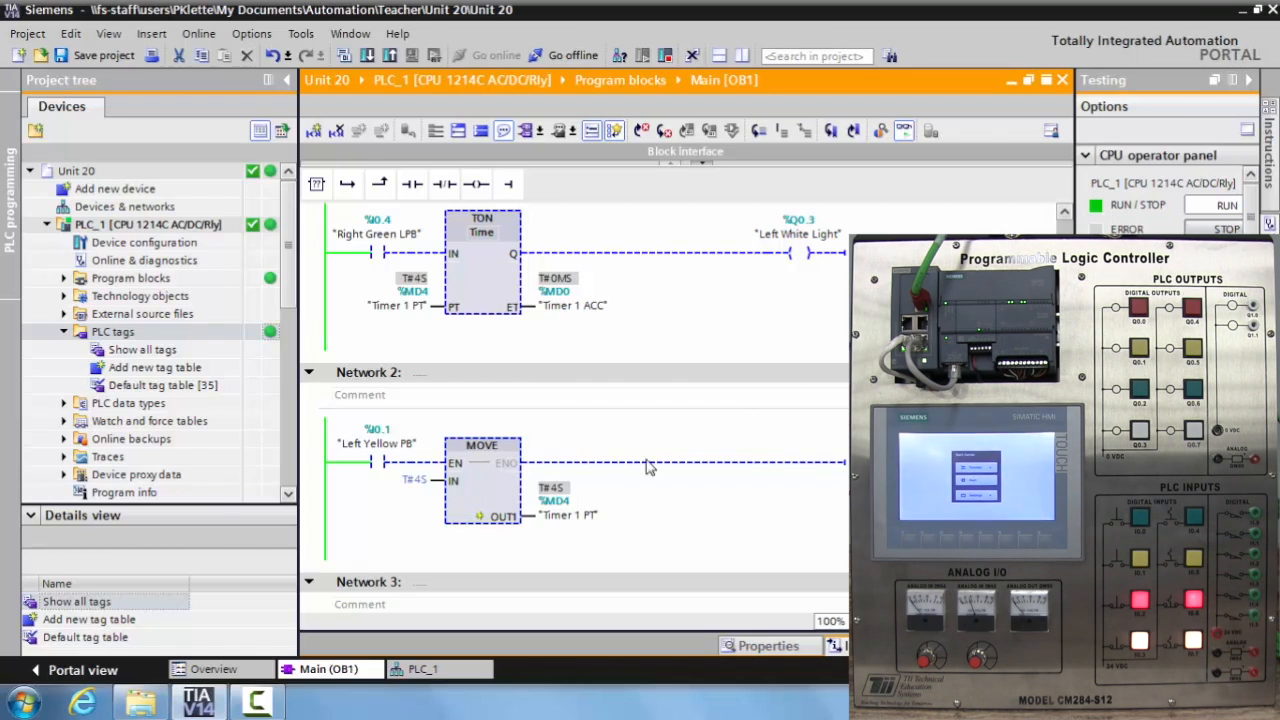
pyautogui.moveTo(416, 292)
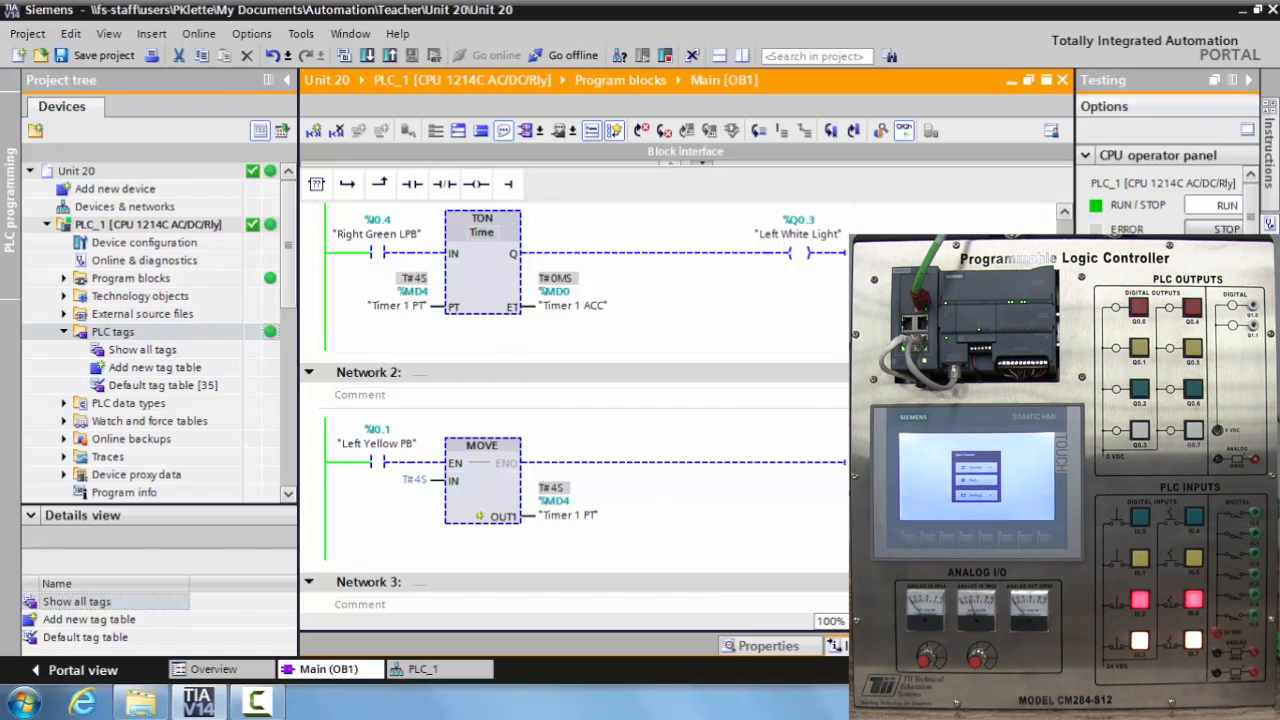
pyautogui.scroll(-3)
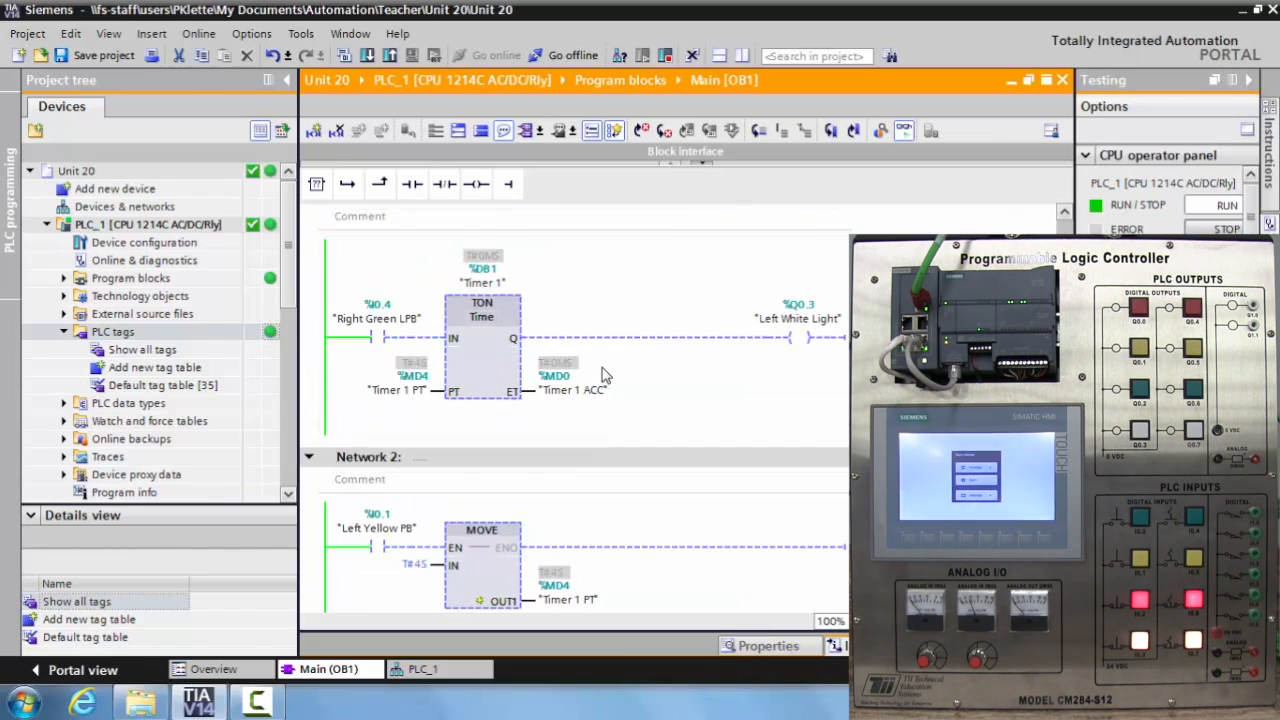
pyautogui.scroll(-3)
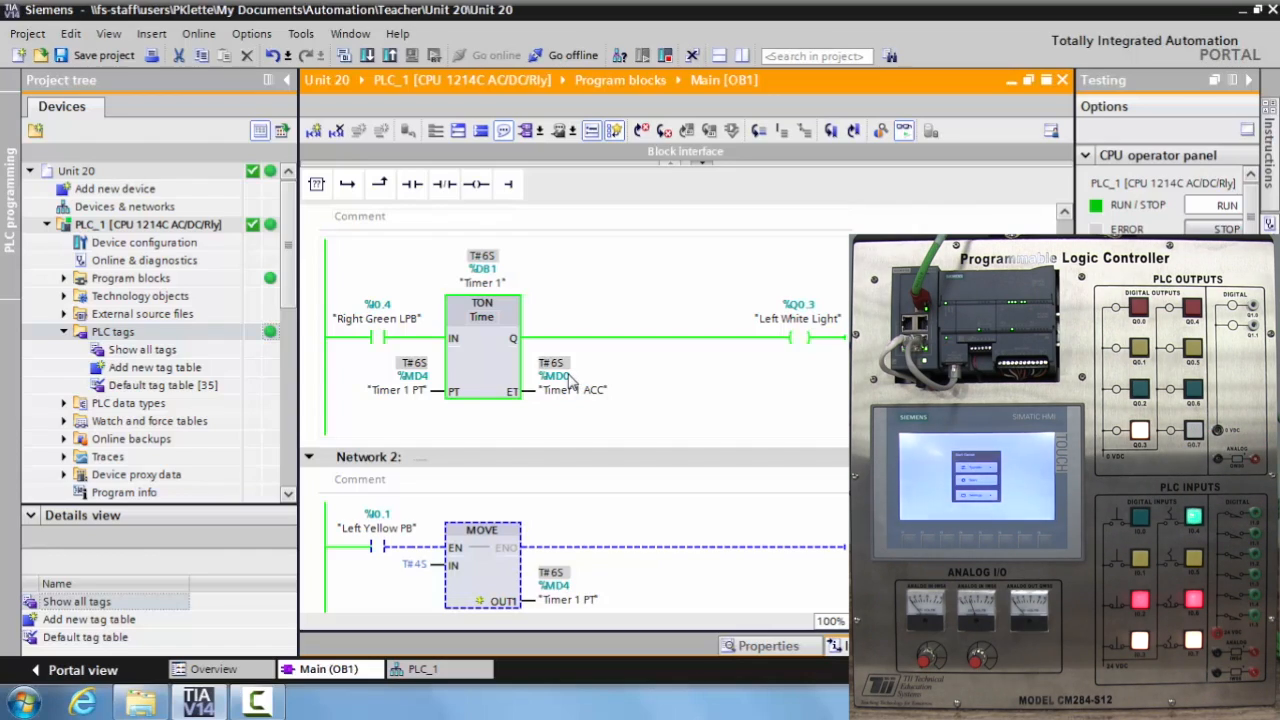
pyautogui.scroll(-3)
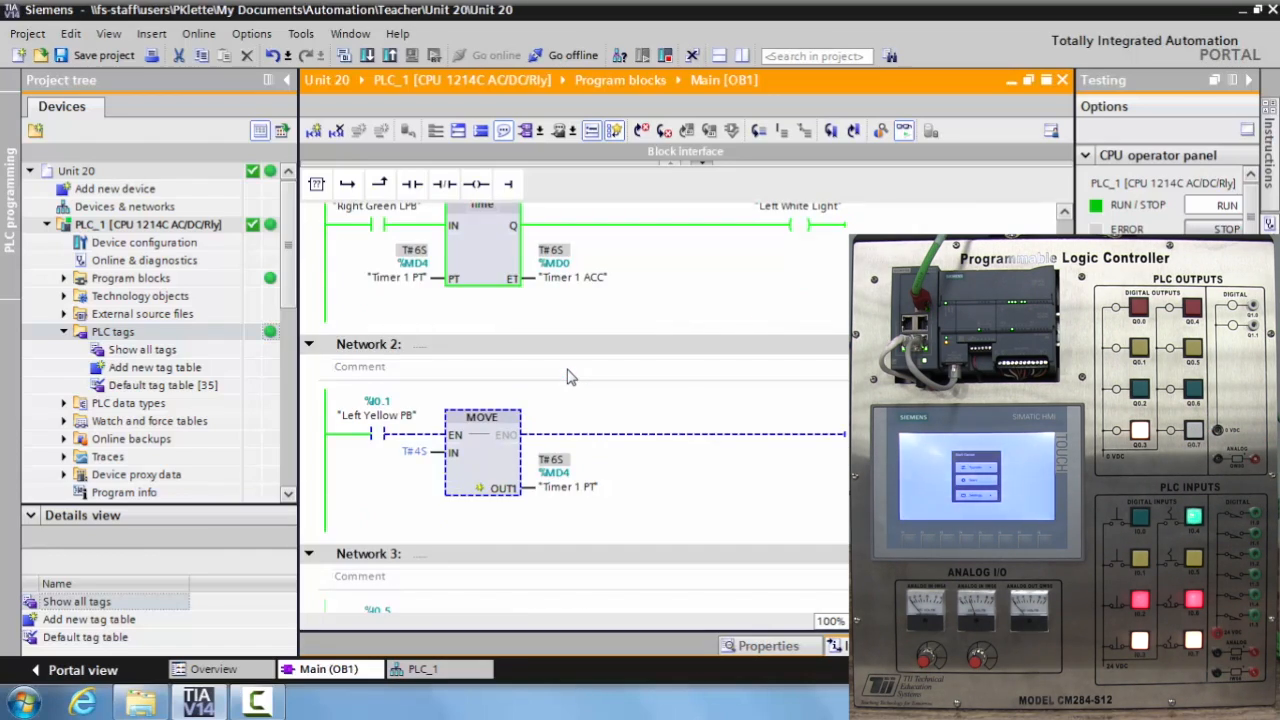